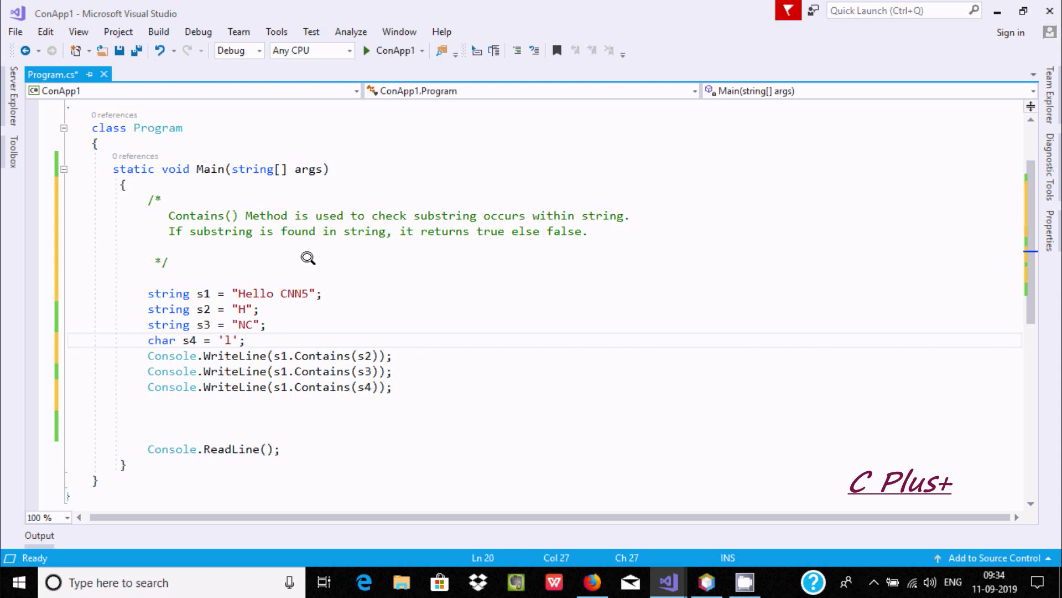
mouse_move(338, 292)
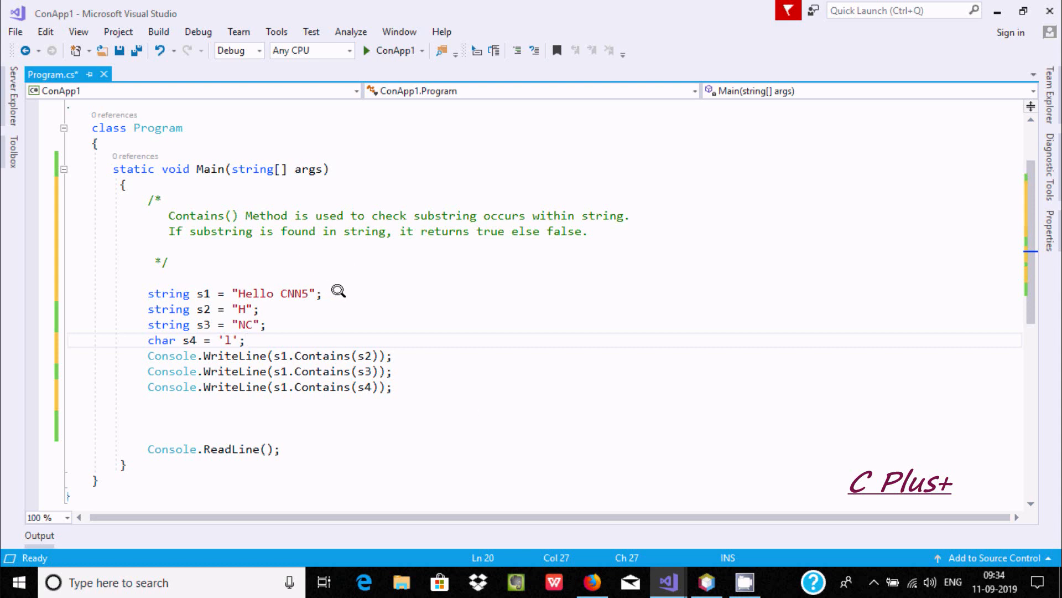
mouse_move(161, 209)
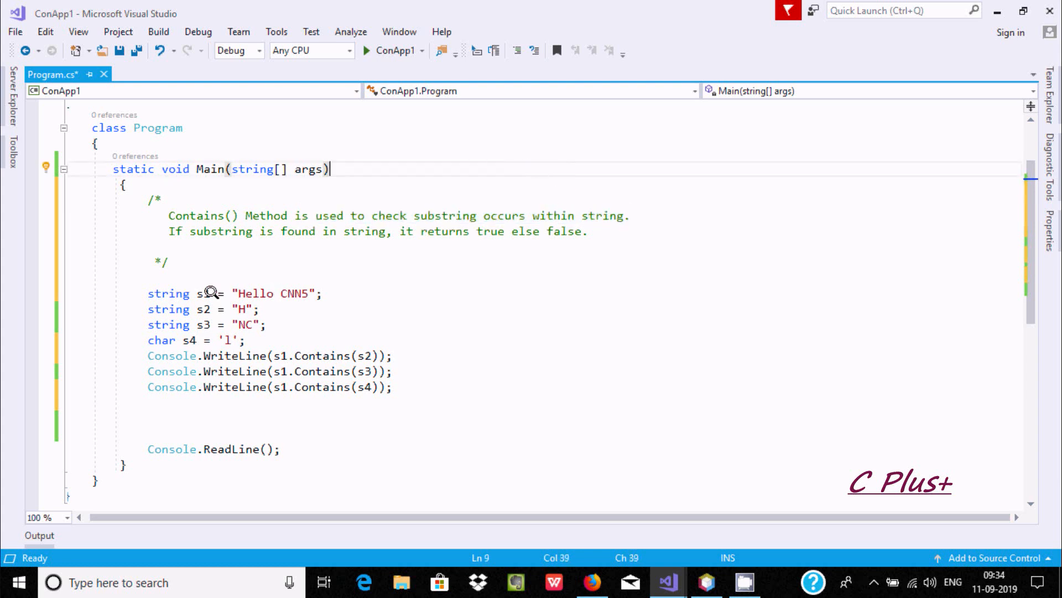
Type 5 into the first string, then save, build and launch the Contains demo
double_click(254, 292)
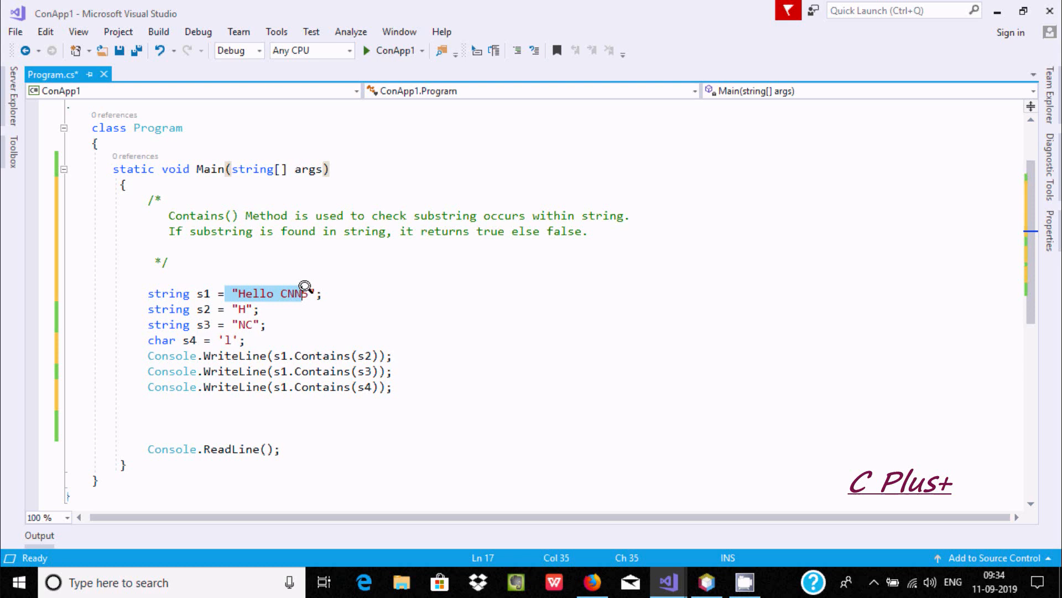
type("5")
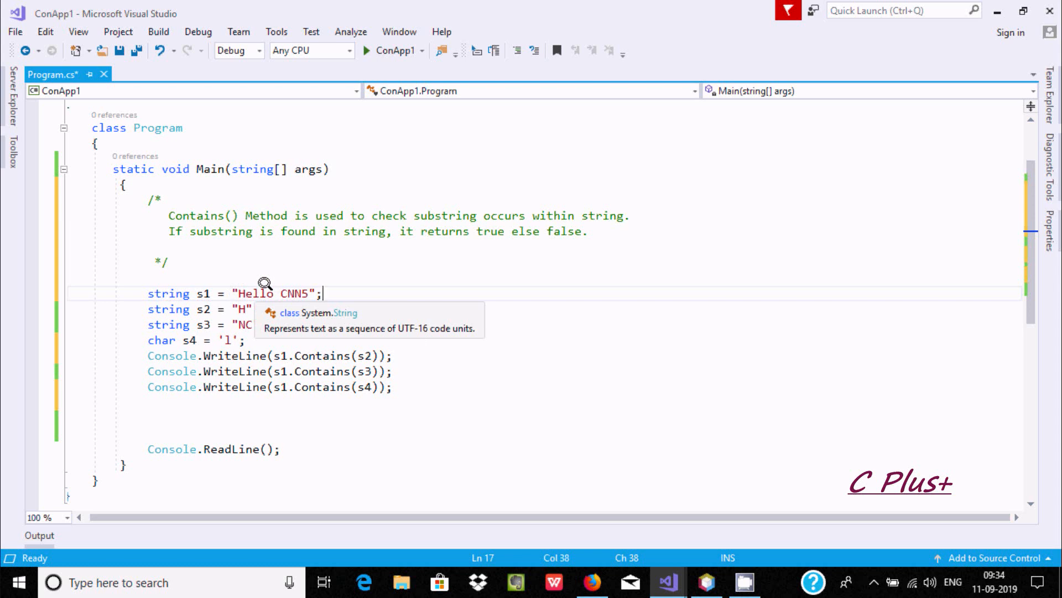
mouse_move(200, 320)
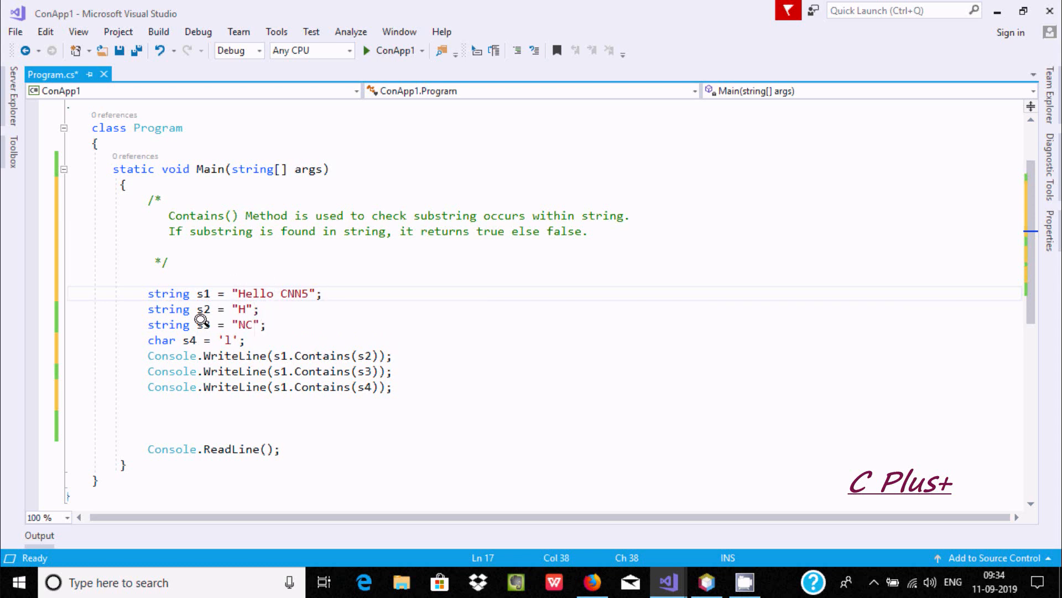
mouse_move(320, 339)
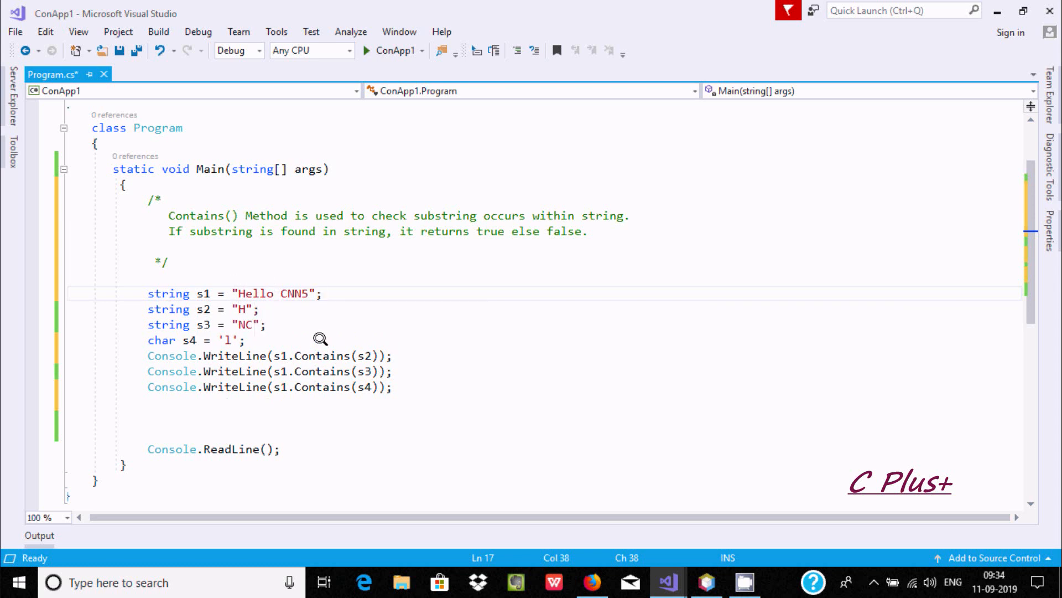
mouse_move(259, 258)
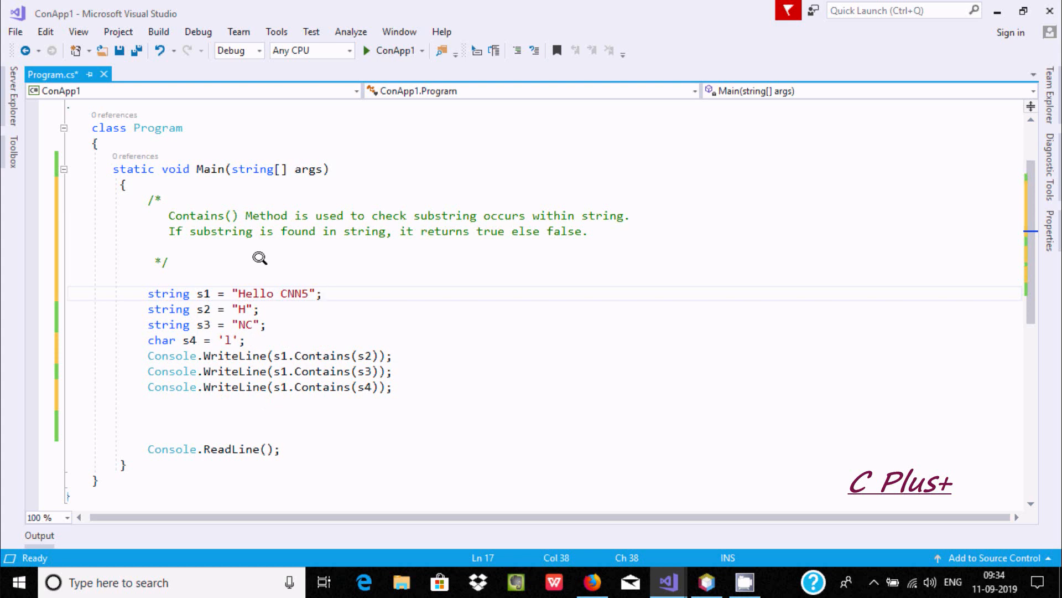
mouse_move(347, 302)
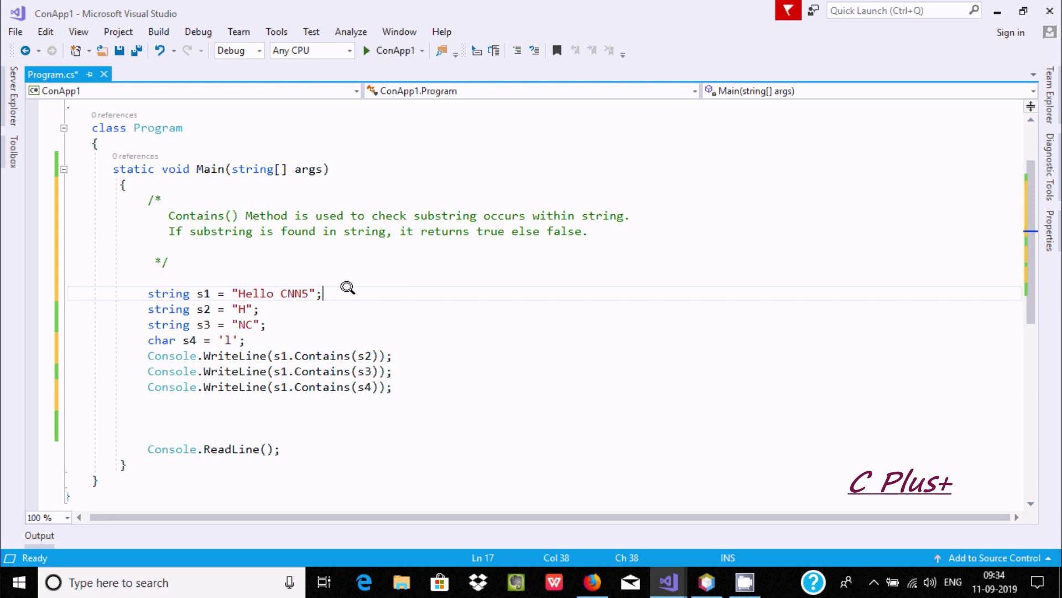
mouse_move(232, 306)
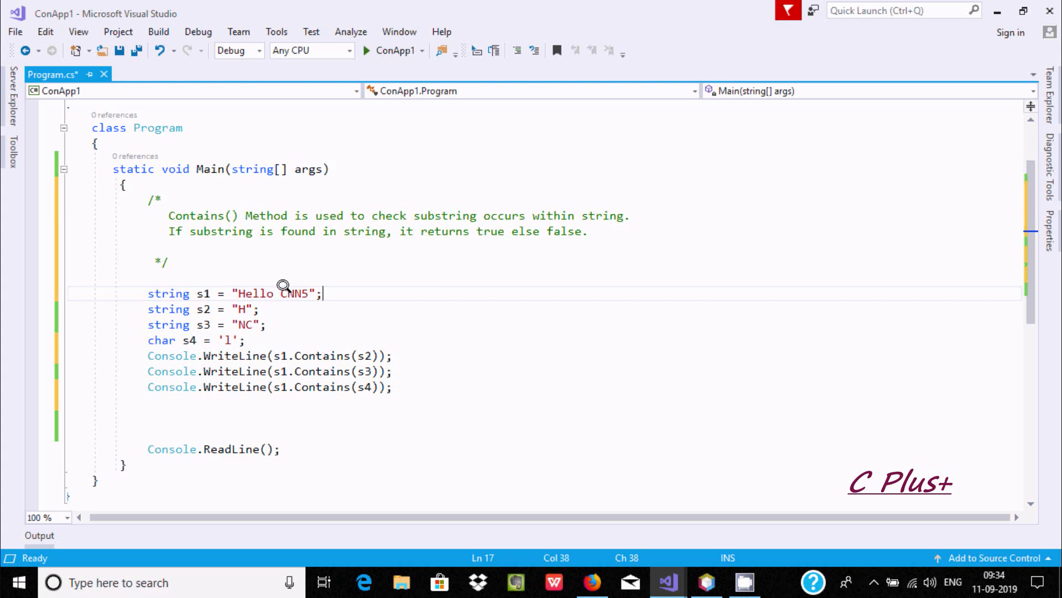
mouse_move(220, 230)
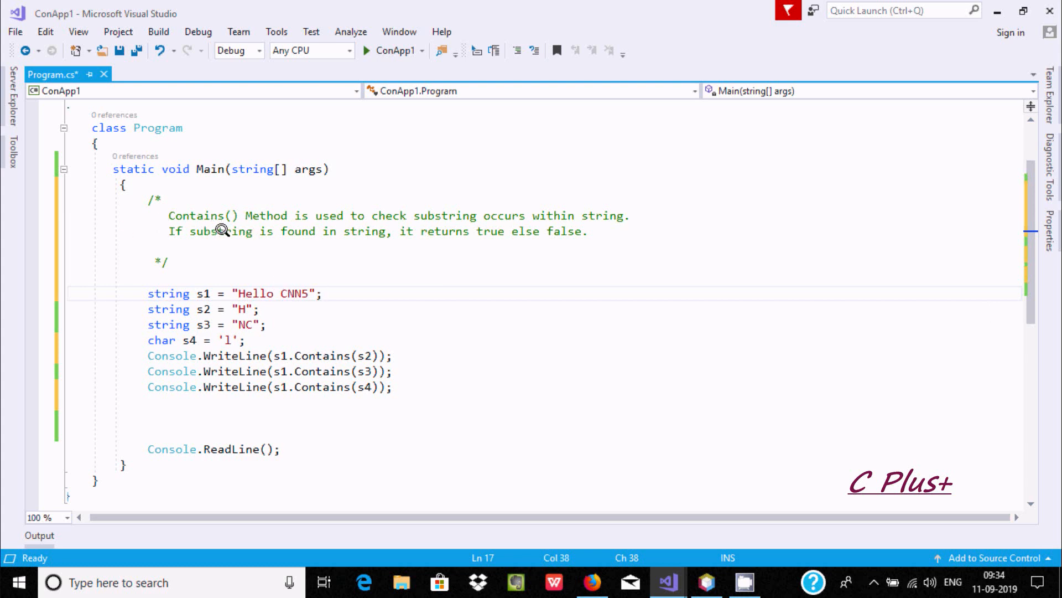
mouse_move(444, 230)
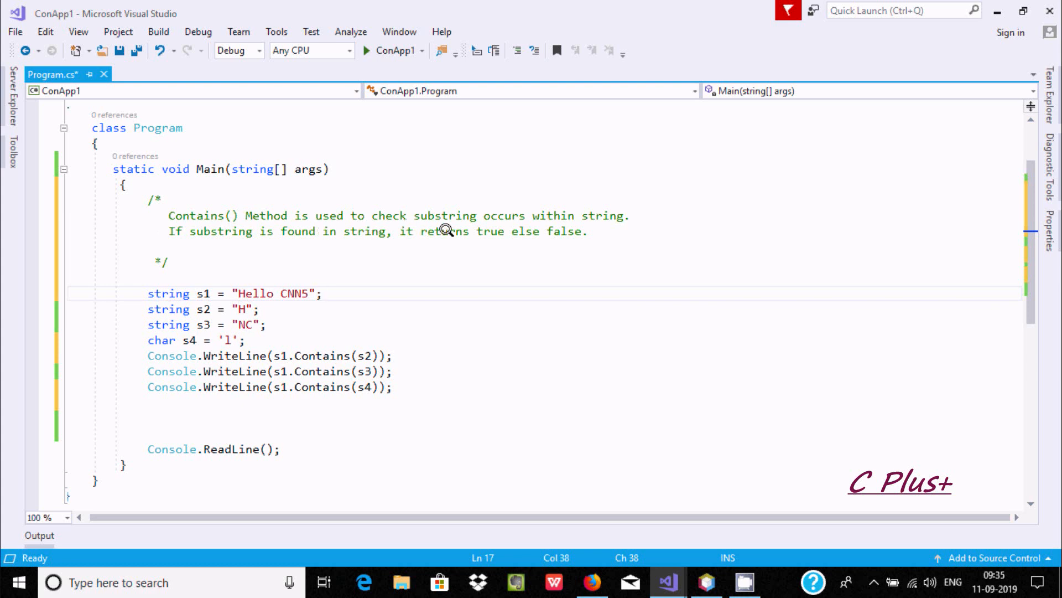
mouse_move(271, 175)
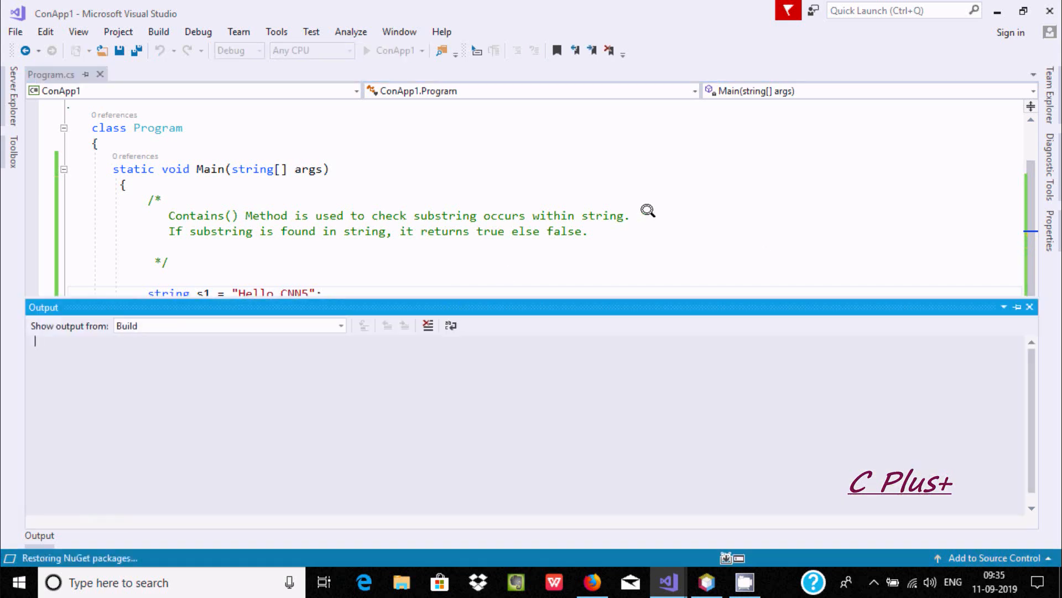
left_click(1028, 307)
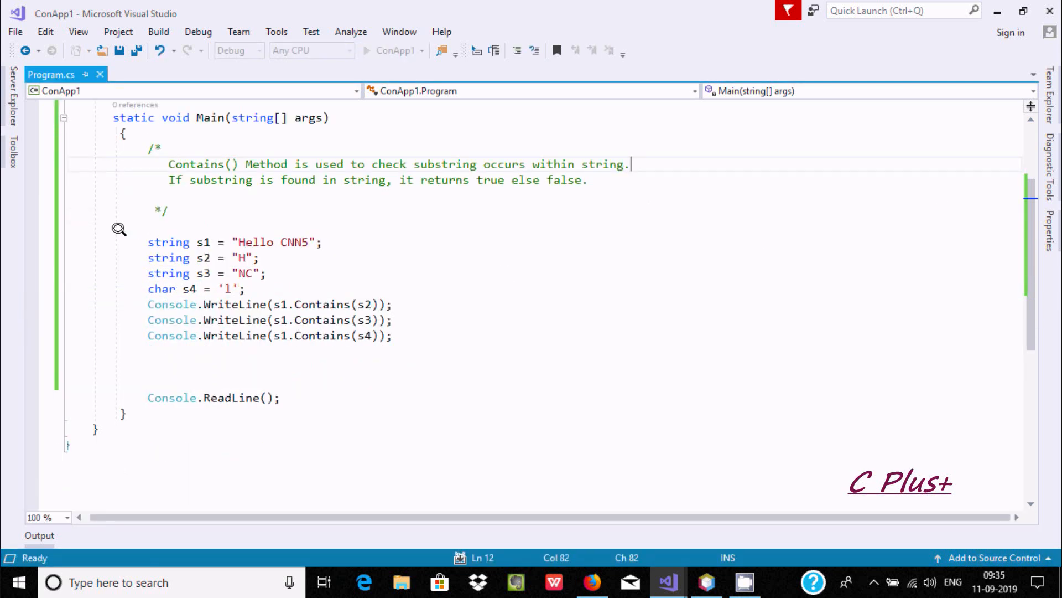
mouse_move(203, 241)
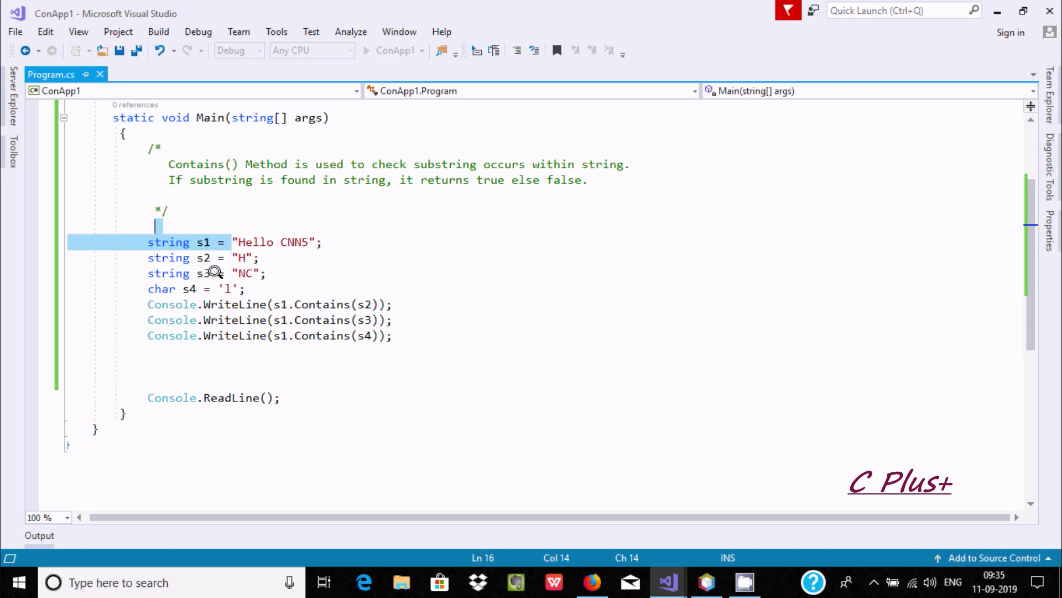
mouse_move(152, 288)
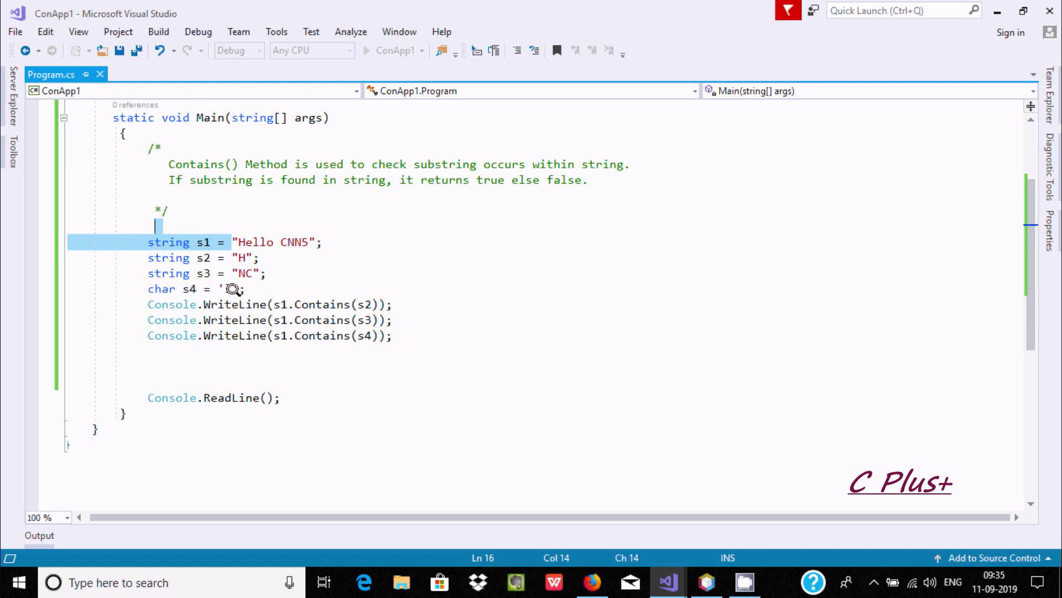
left_click(364, 51)
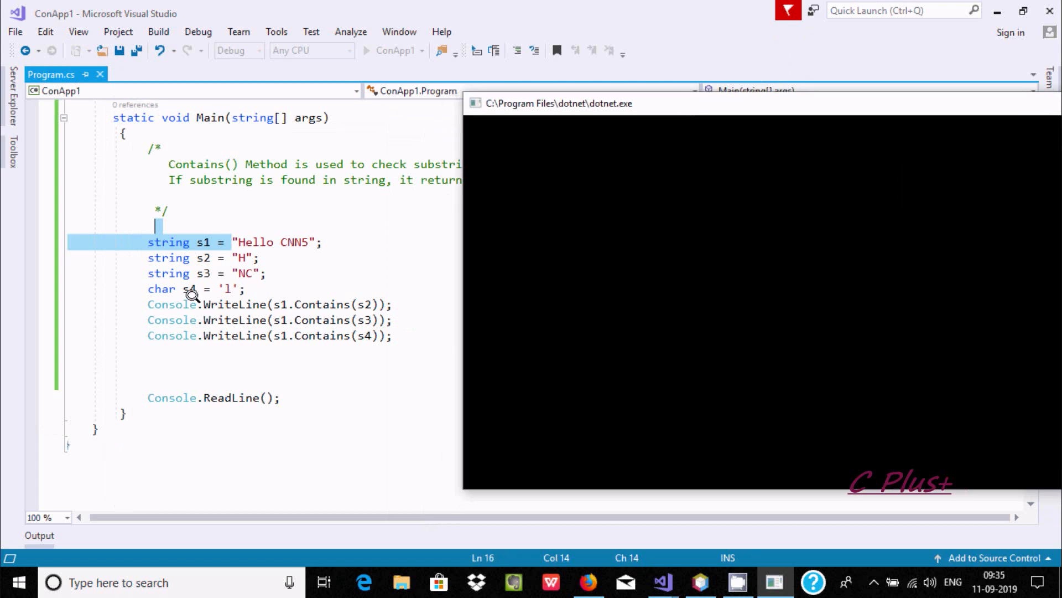
Start a debug run of ConApp1, opening its still-blank console window
left_click(366, 50)
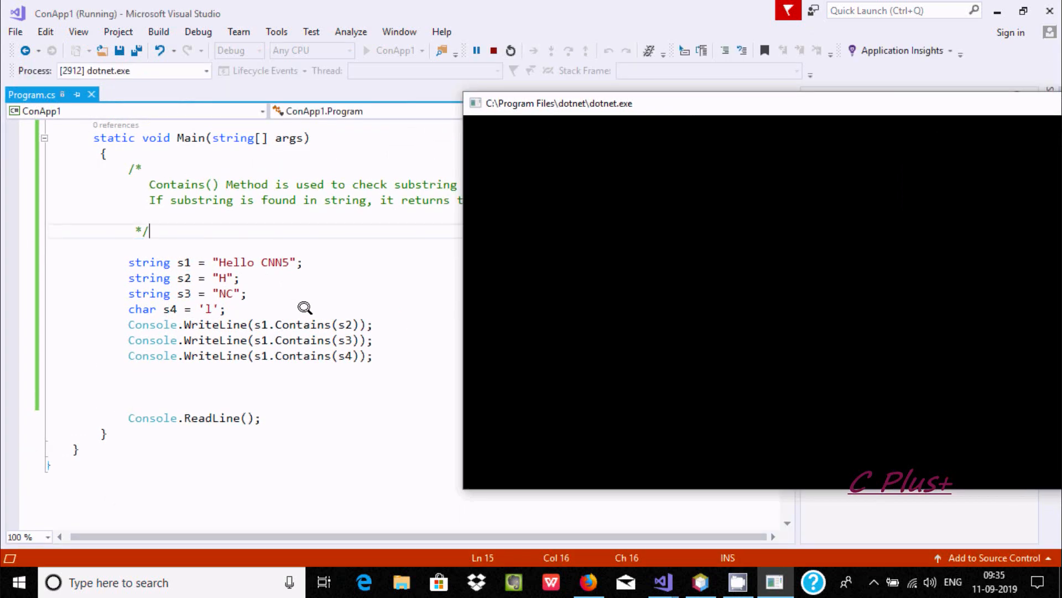
mouse_move(341, 324)
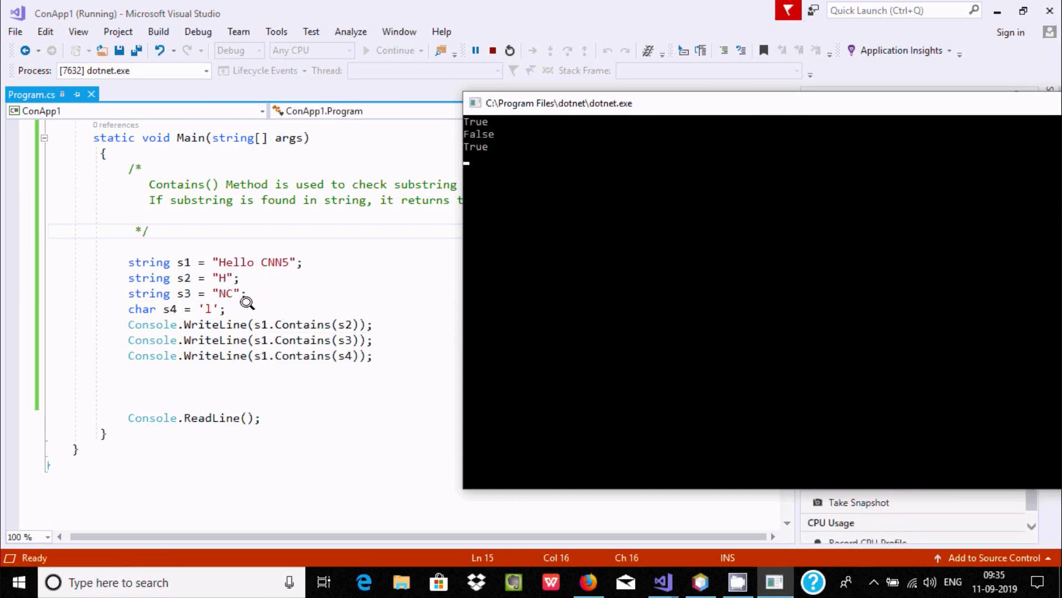
mouse_move(326, 336)
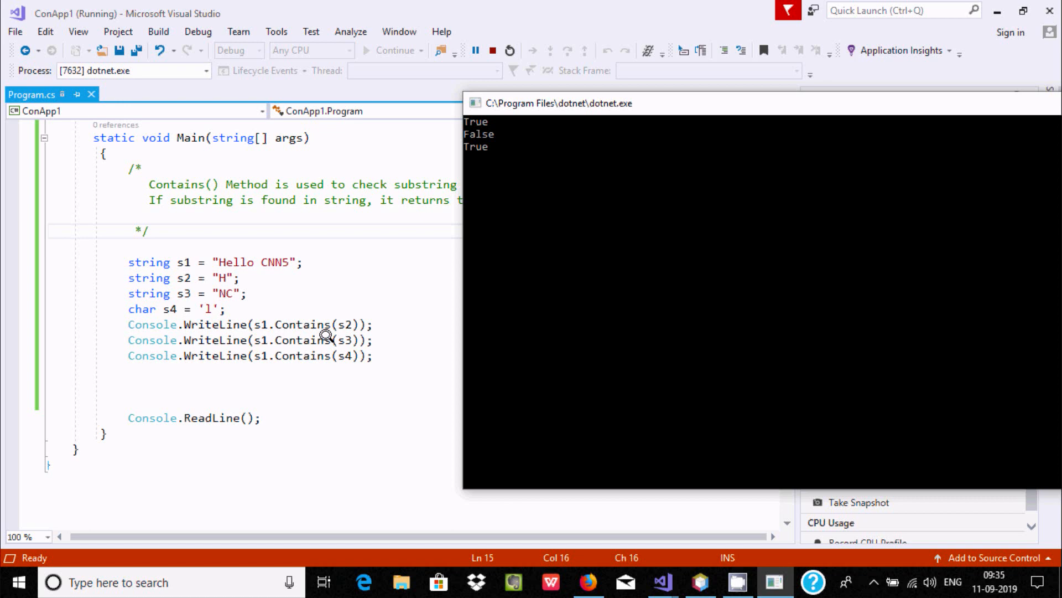
mouse_move(342, 324)
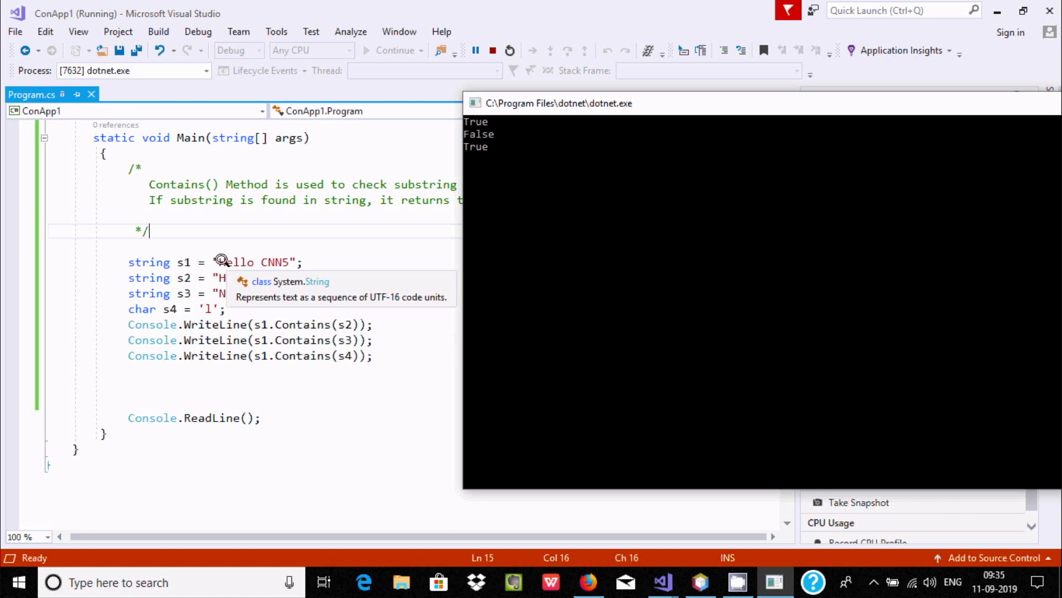
mouse_move(366, 288)
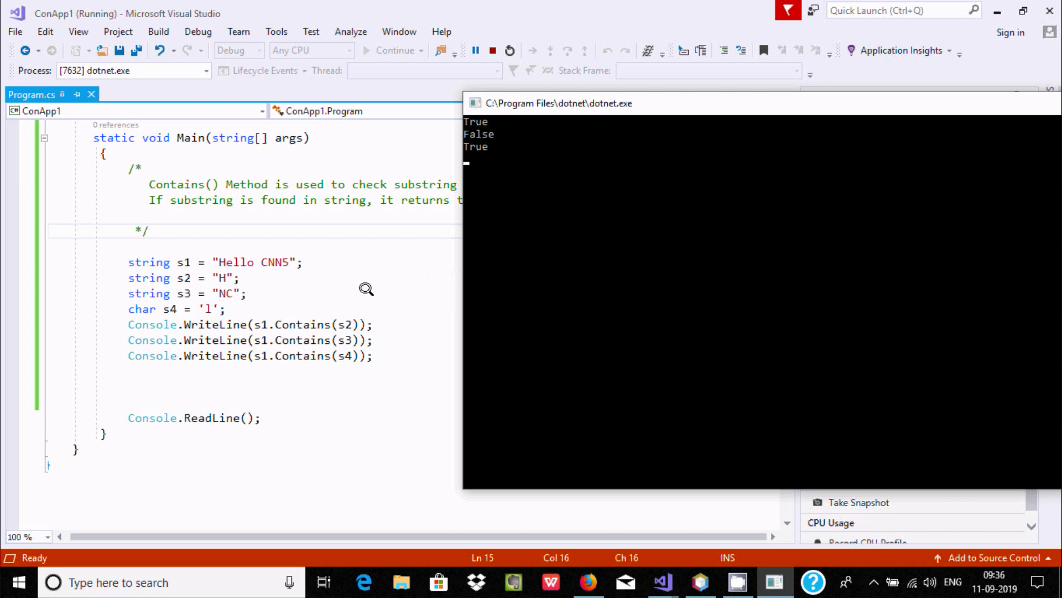
mouse_move(447, 133)
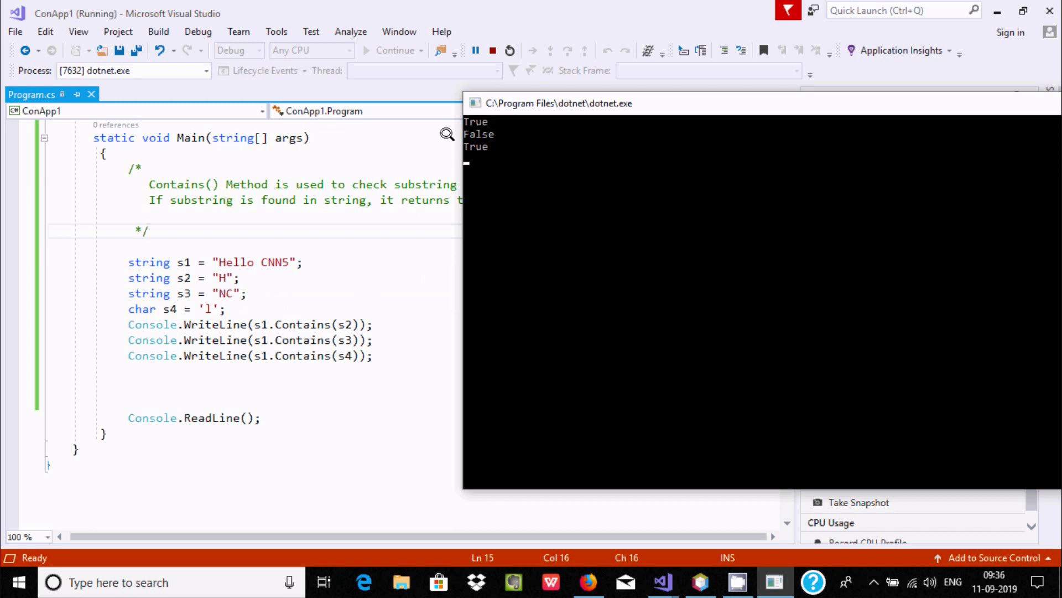
mouse_move(257, 339)
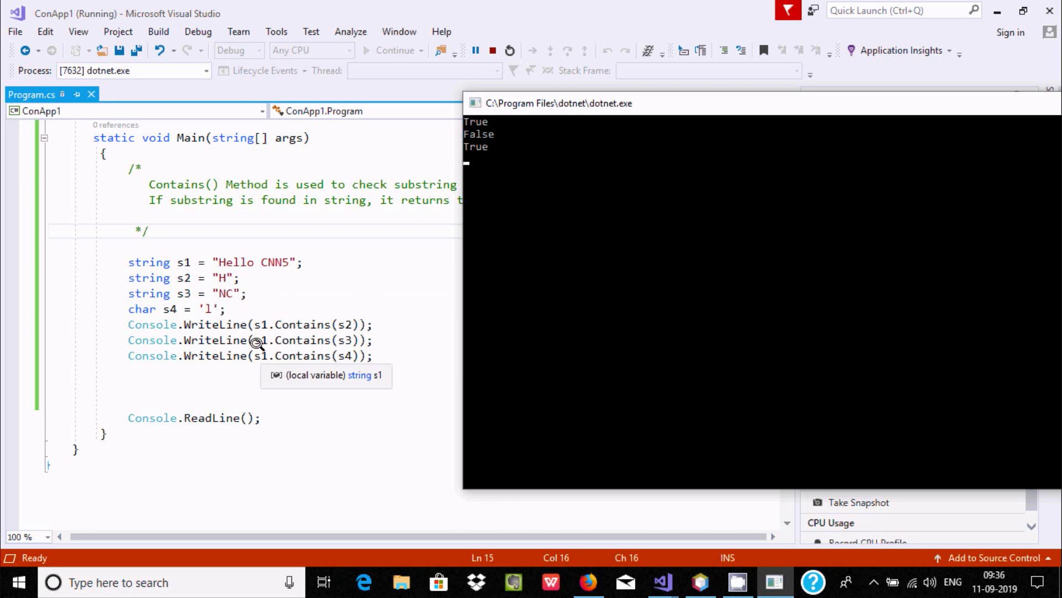
mouse_move(203, 293)
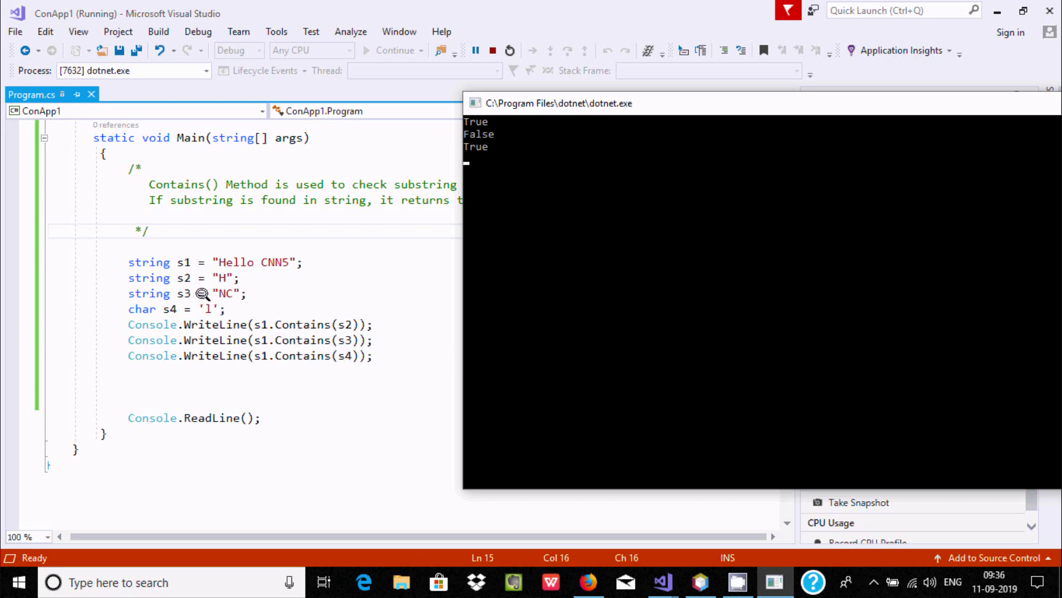
mouse_move(283, 284)
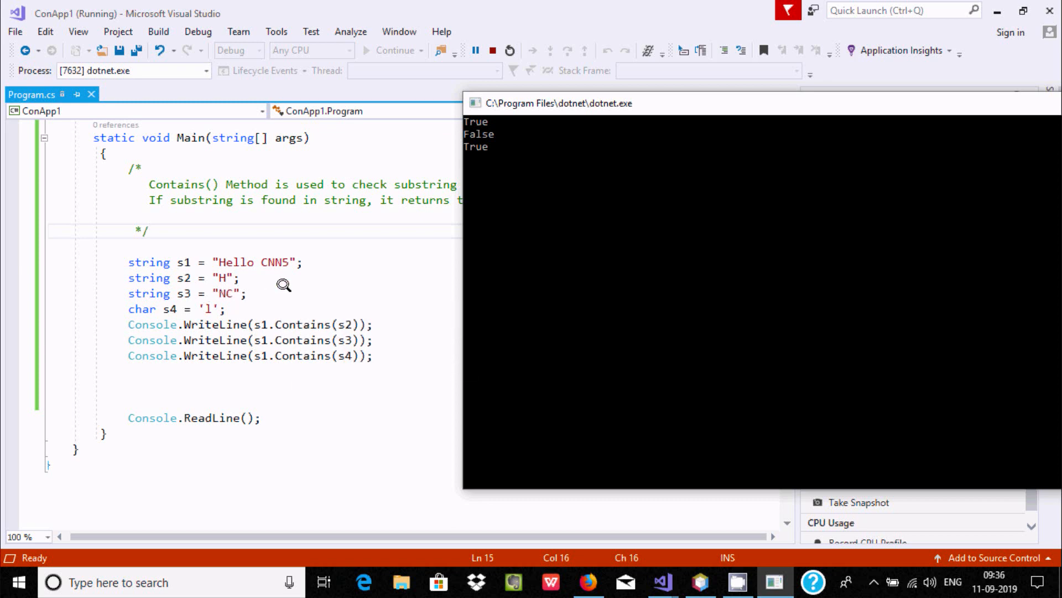
mouse_move(149, 262)
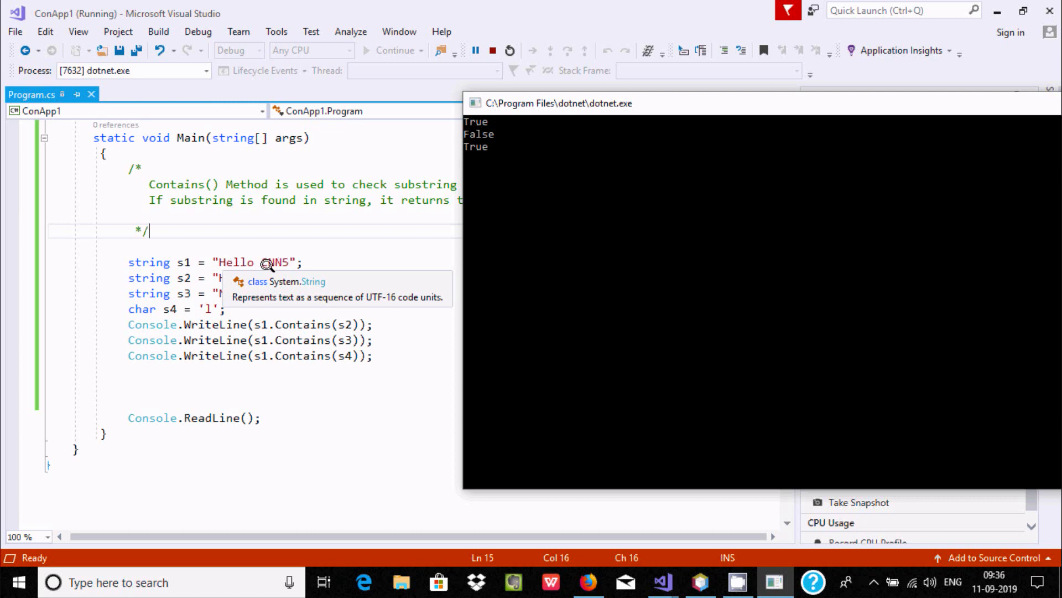
mouse_move(344, 356)
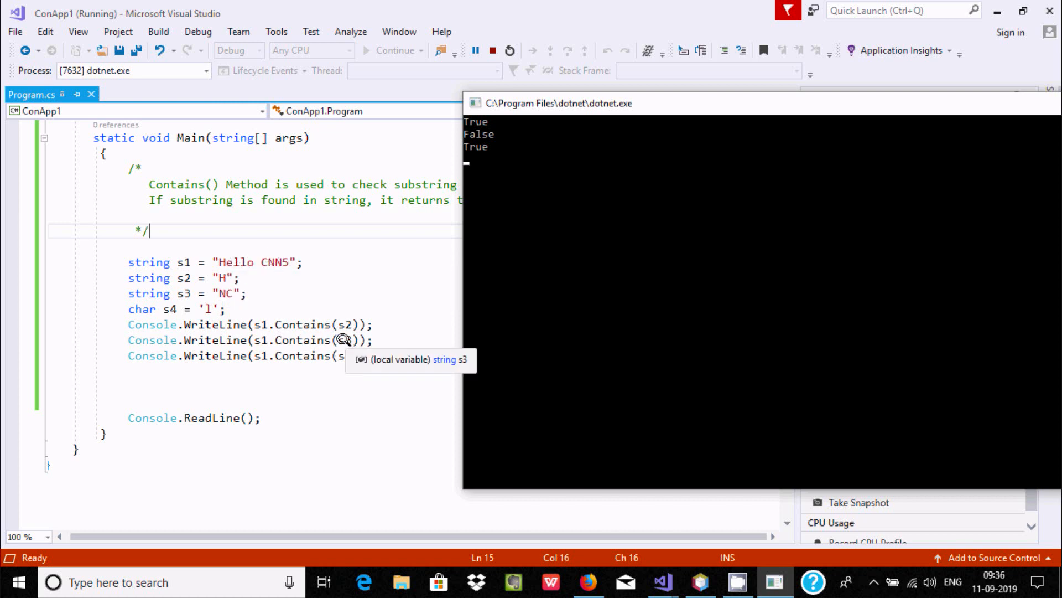
mouse_move(284, 274)
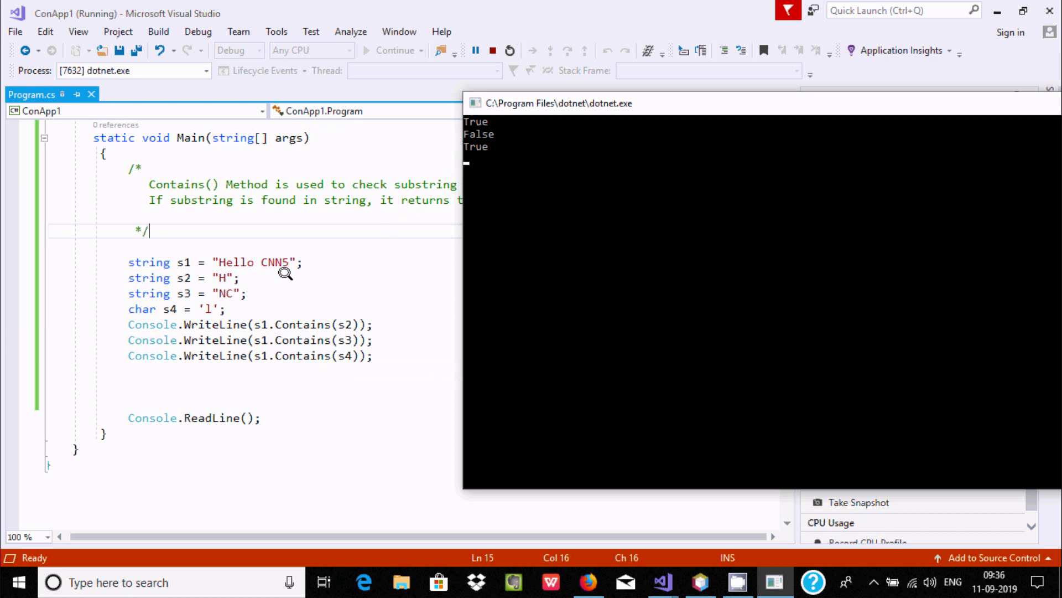
mouse_move(270, 344)
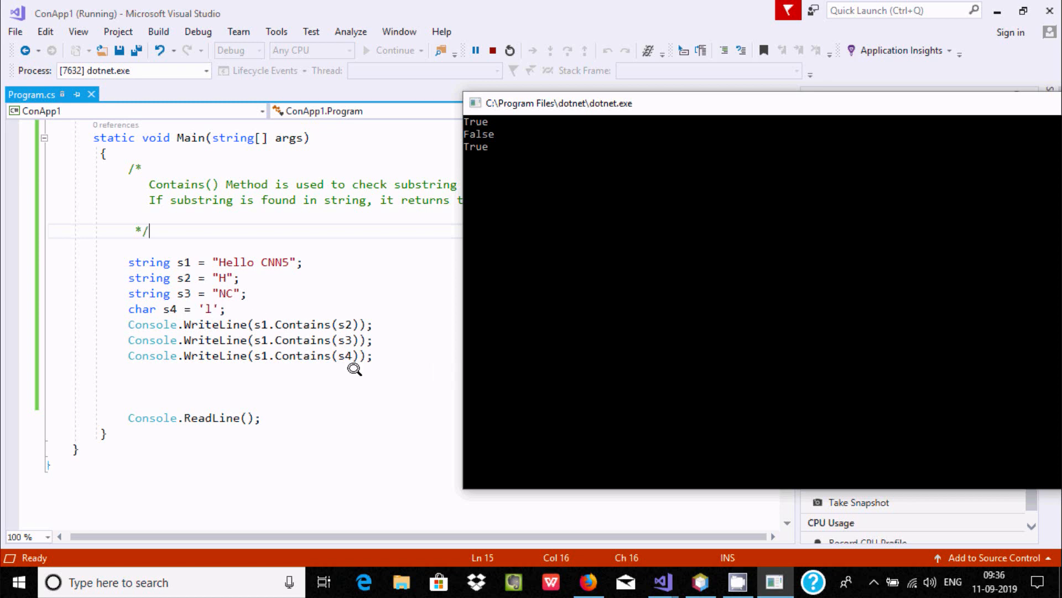
mouse_move(270, 355)
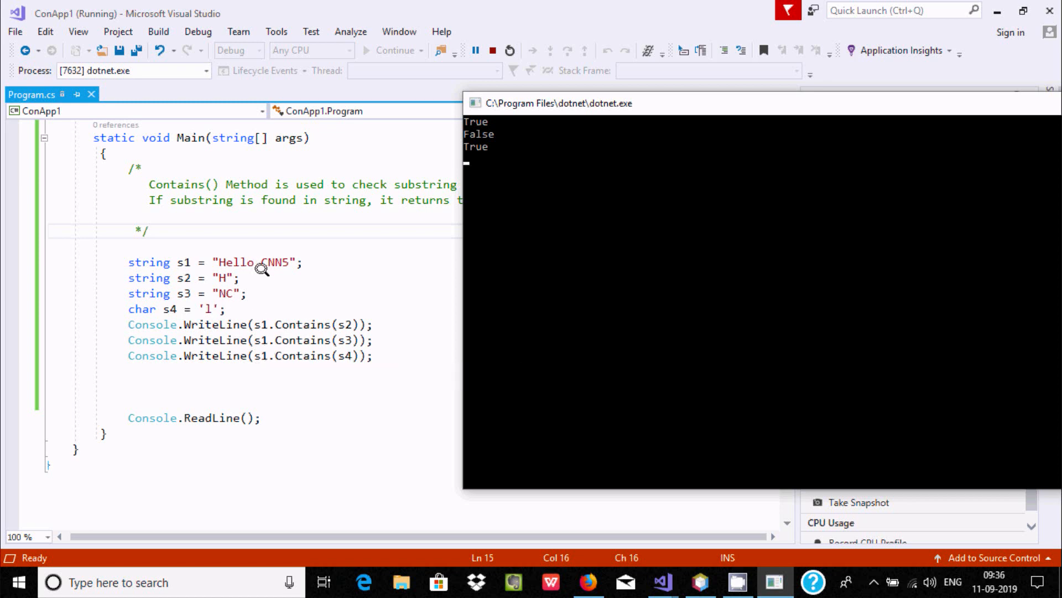
mouse_move(342, 339)
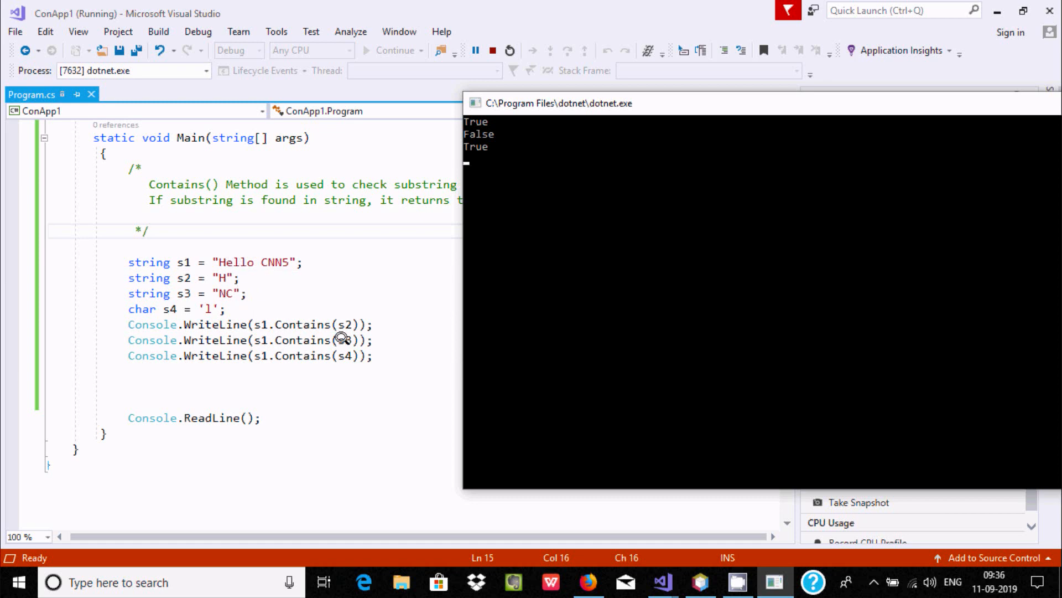
mouse_move(476, 152)
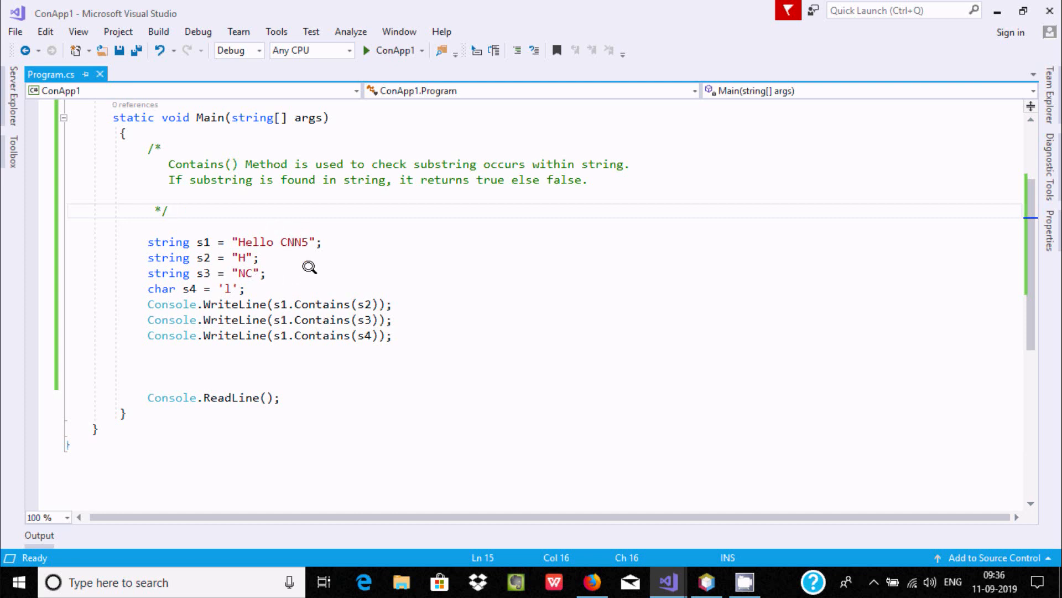
mouse_move(303, 242)
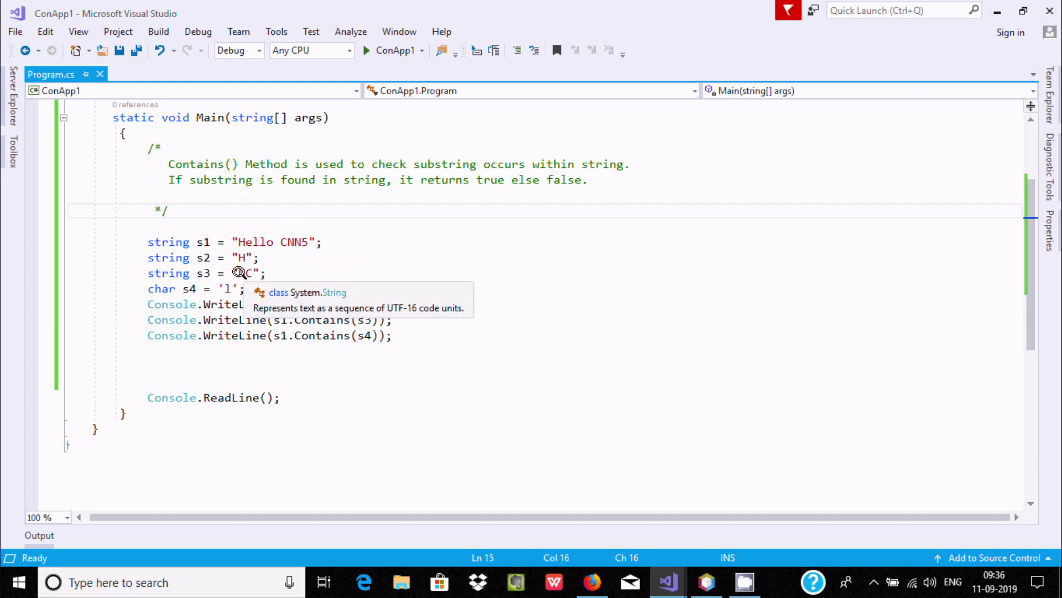
mouse_move(277, 238)
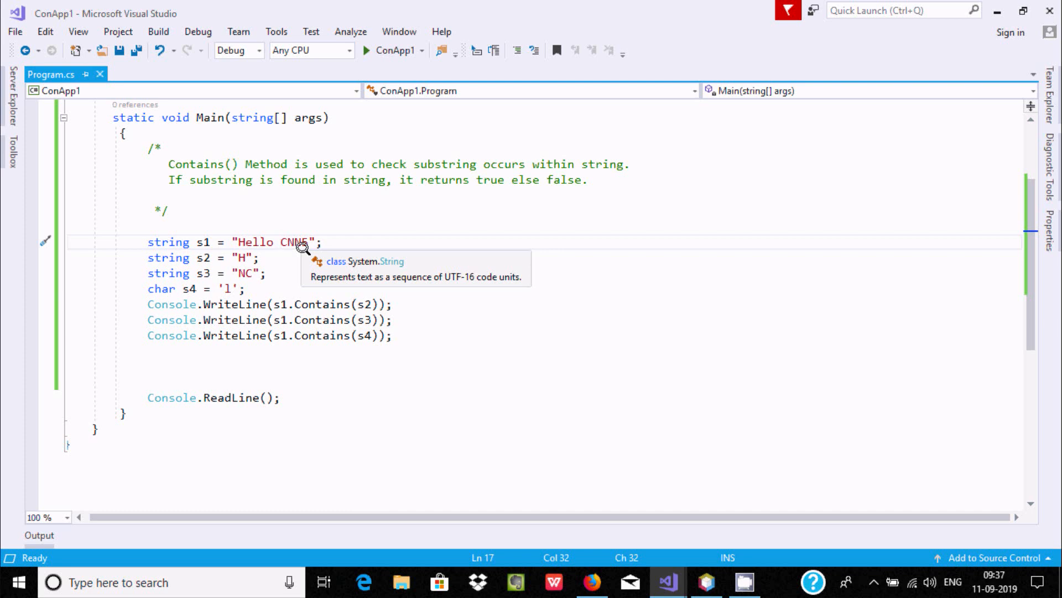
Insert N before CNN5, correcting a lowercase n, so s1 reads 'Hello NCNN5'
type("n")
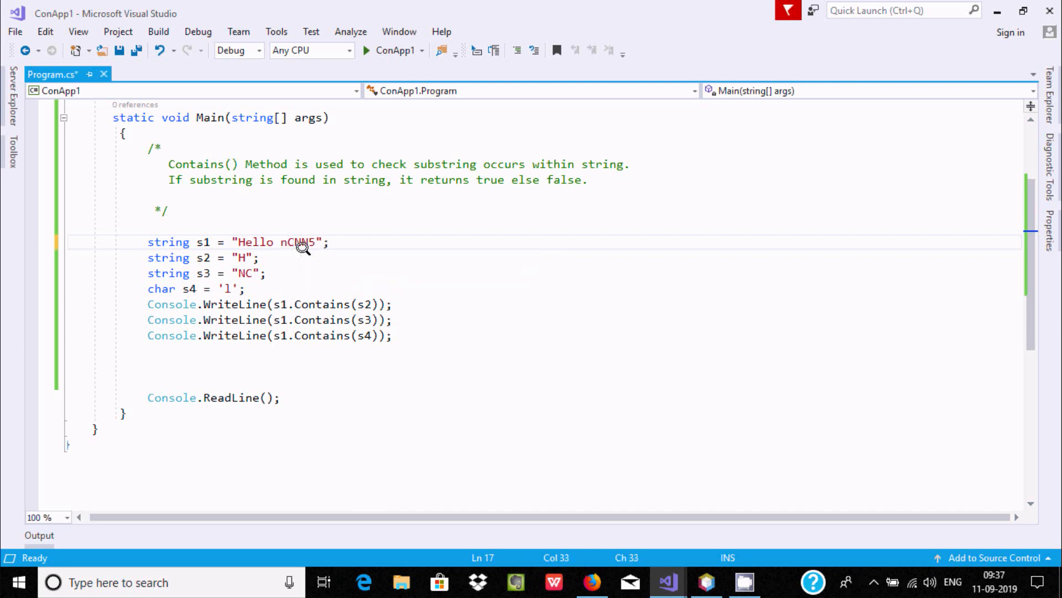
key("Backspace")
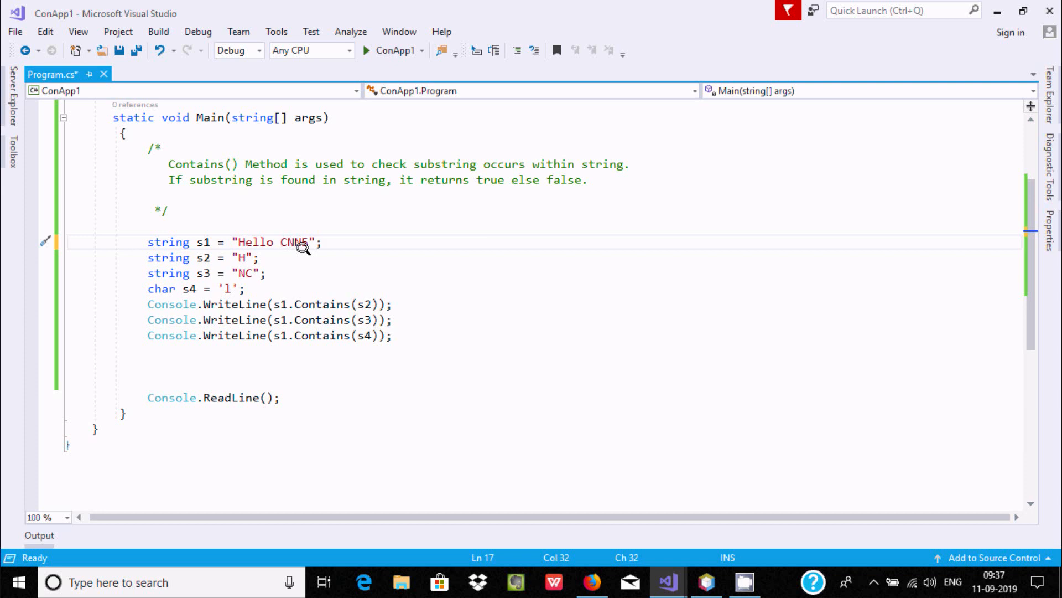
type("N")
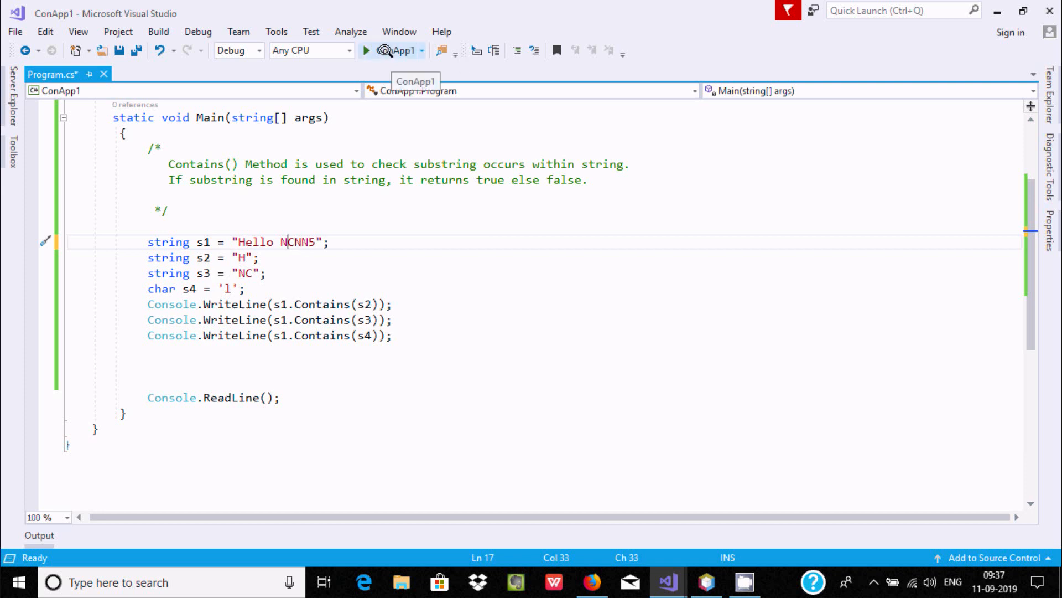
mouse_move(310, 226)
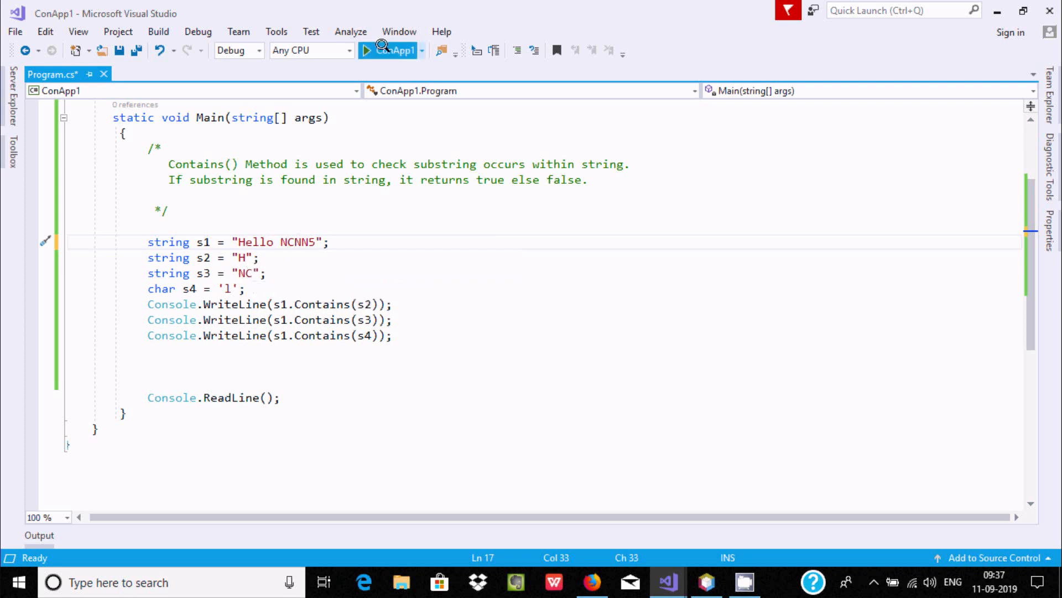
Rerun ConApp1 with s1 as 'Hello NCNN5' to print True, True, True
left_click(366, 50)
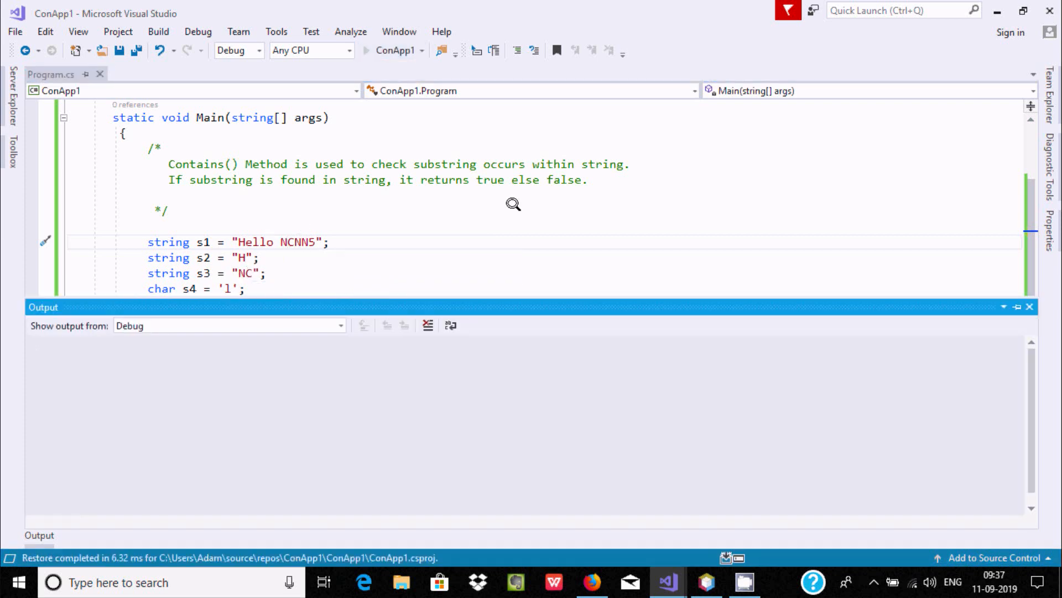
left_click(368, 51)
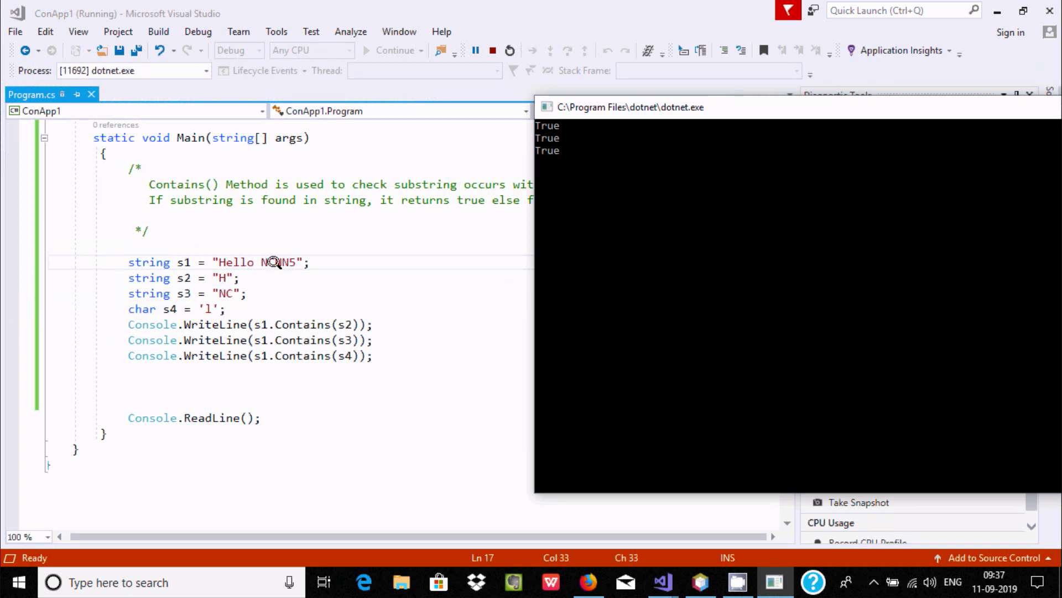
mouse_move(274, 262)
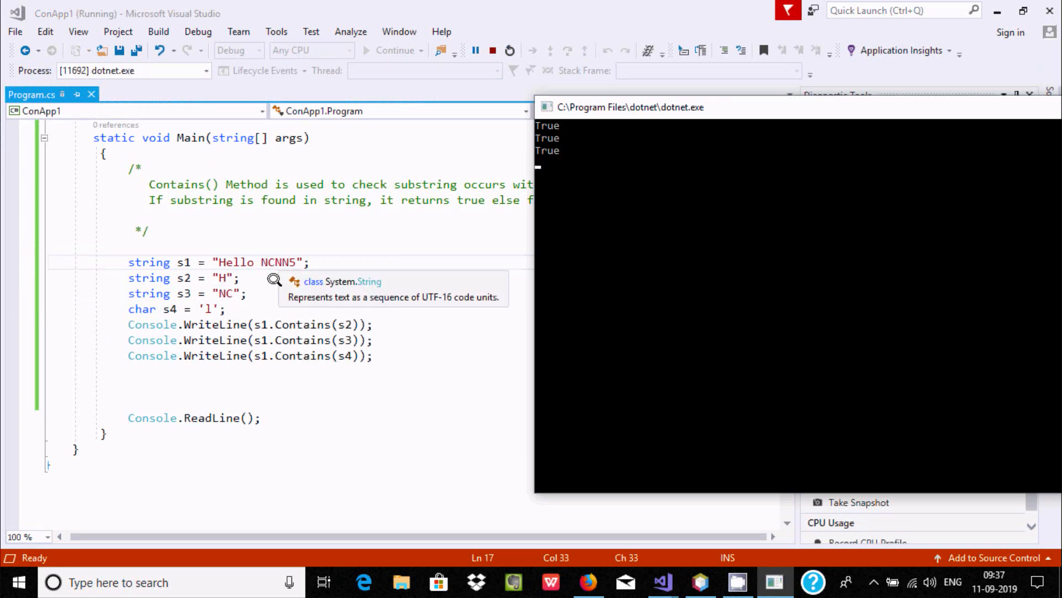
mouse_move(675, 123)
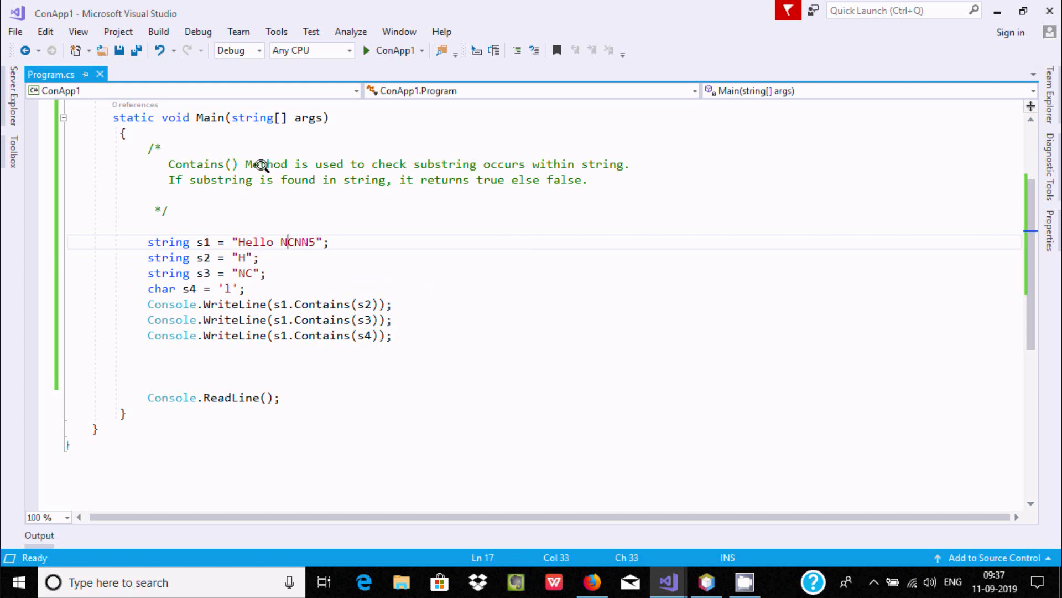
mouse_move(274, 272)
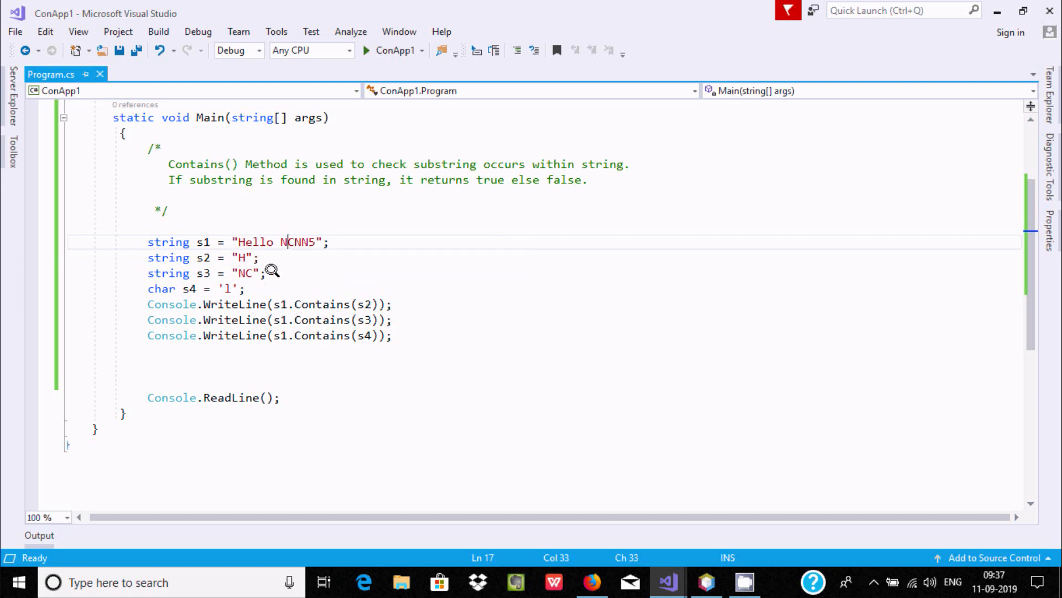
mouse_move(201, 272)
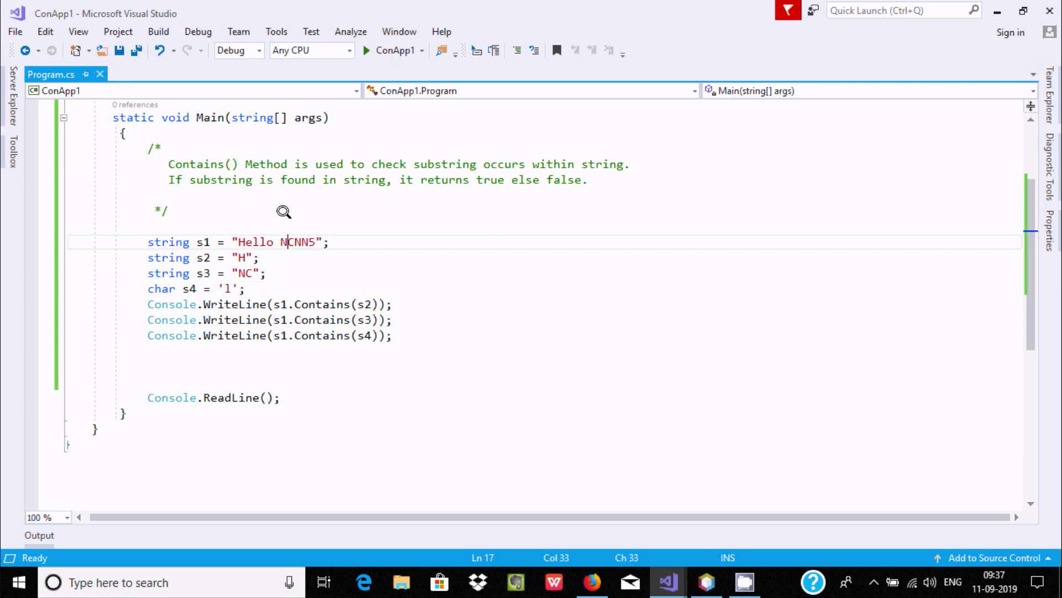
mouse_move(295, 288)
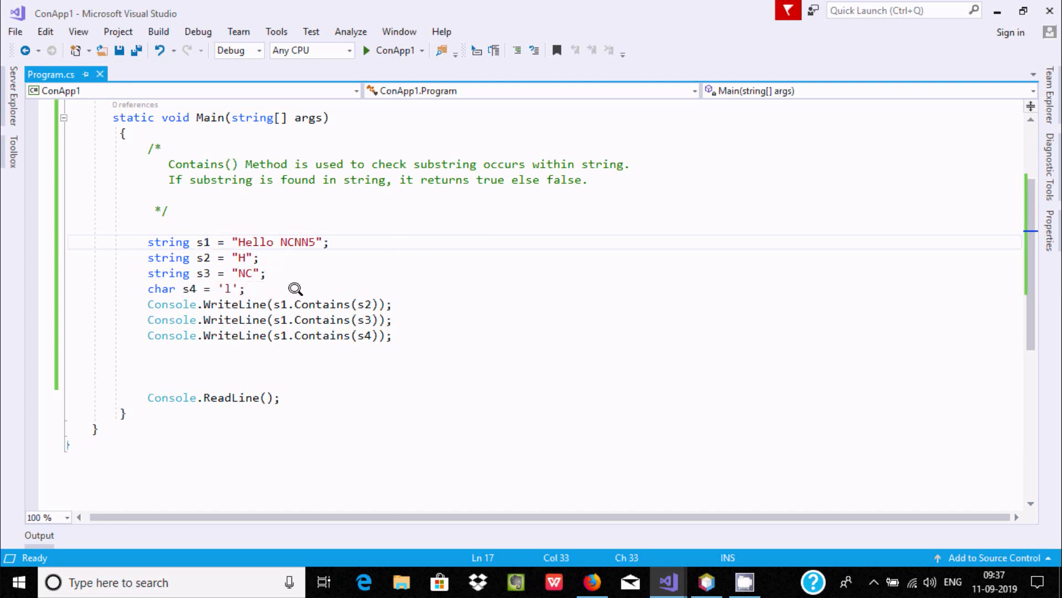
mouse_move(255, 272)
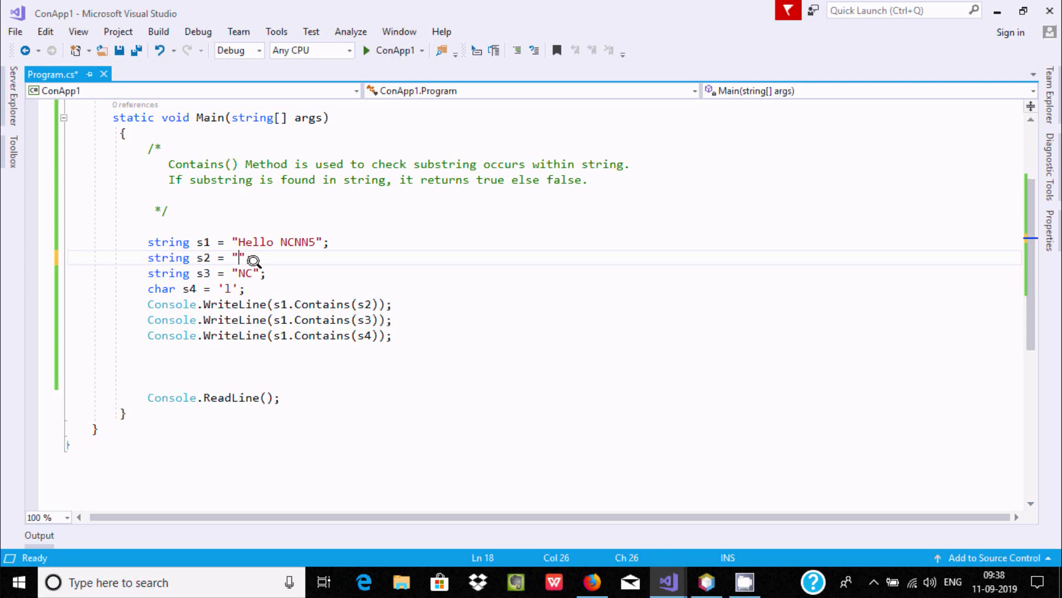
Set s2 to "67" and start a new build and run of the demo
type("6")
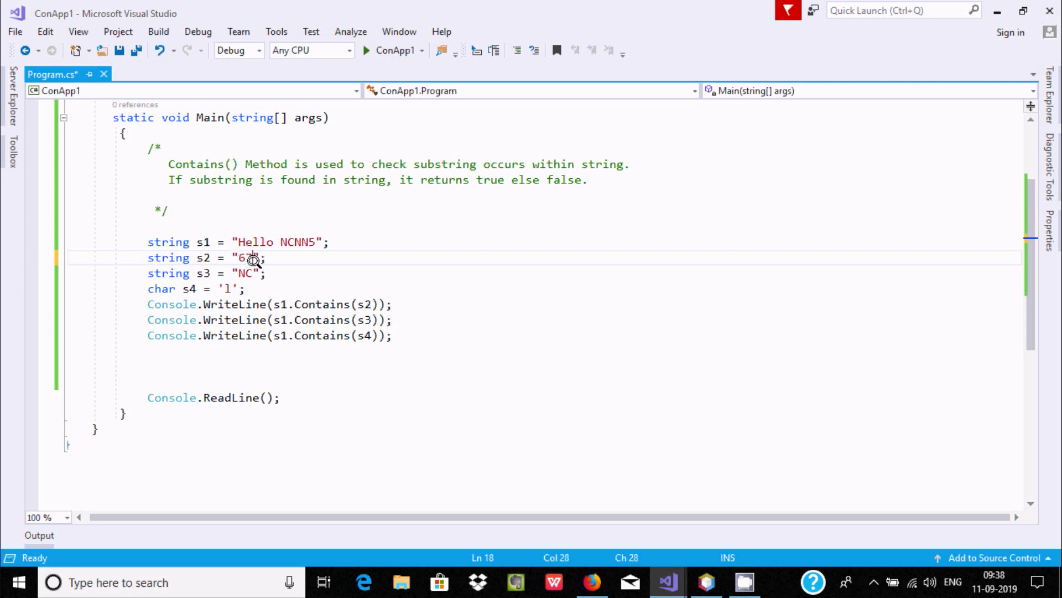
type("7")
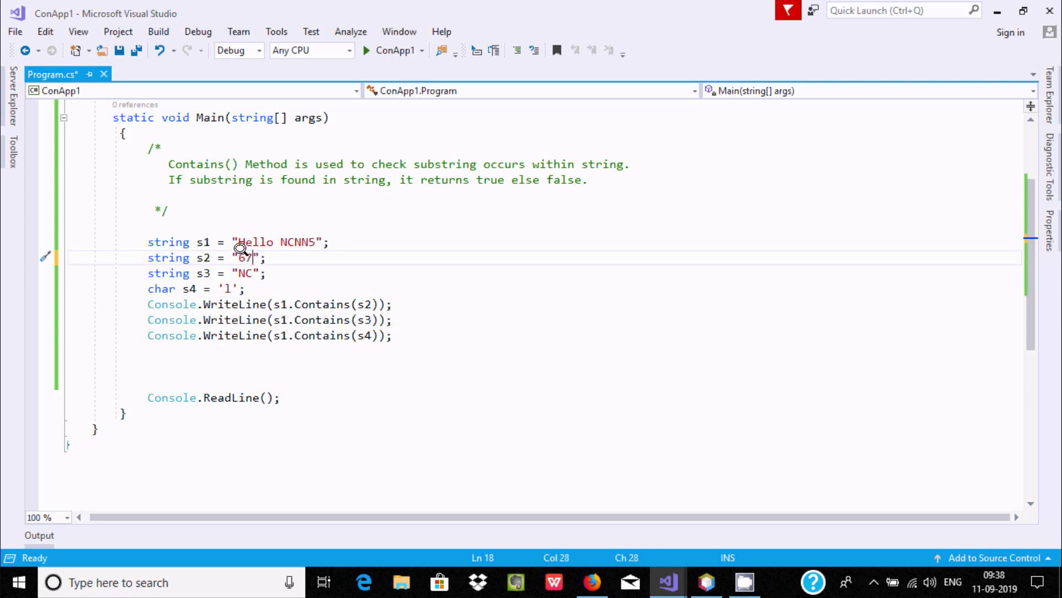
mouse_move(294, 241)
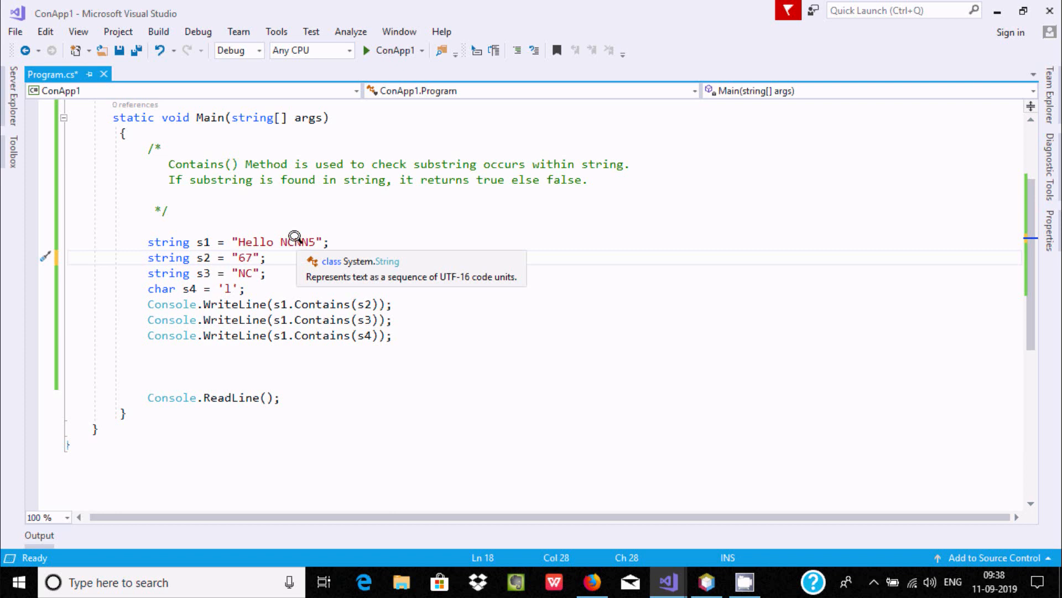
left_click(395, 50)
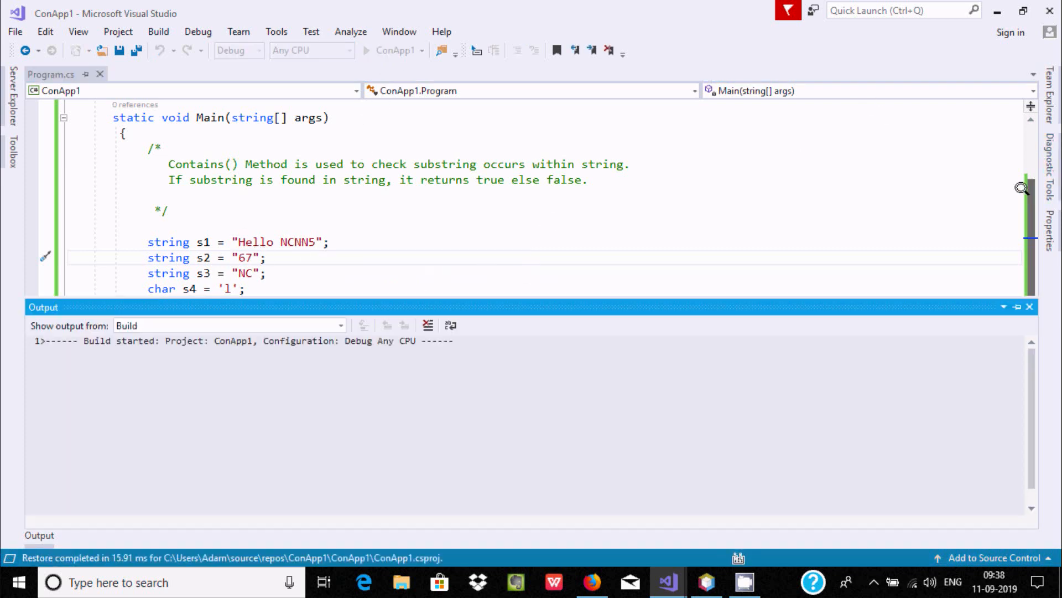
mouse_move(215, 272)
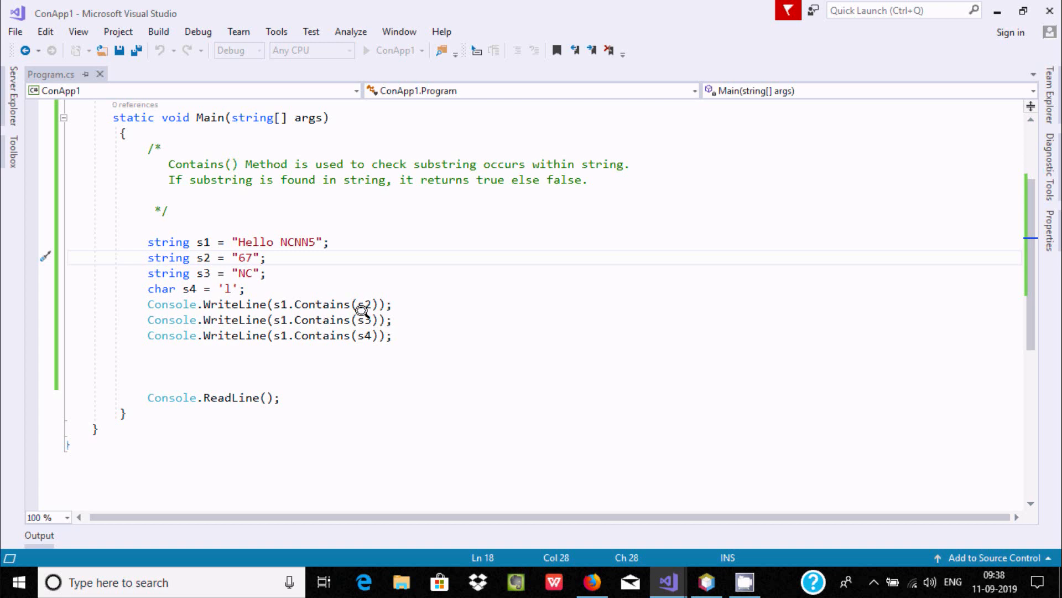
mouse_move(288, 303)
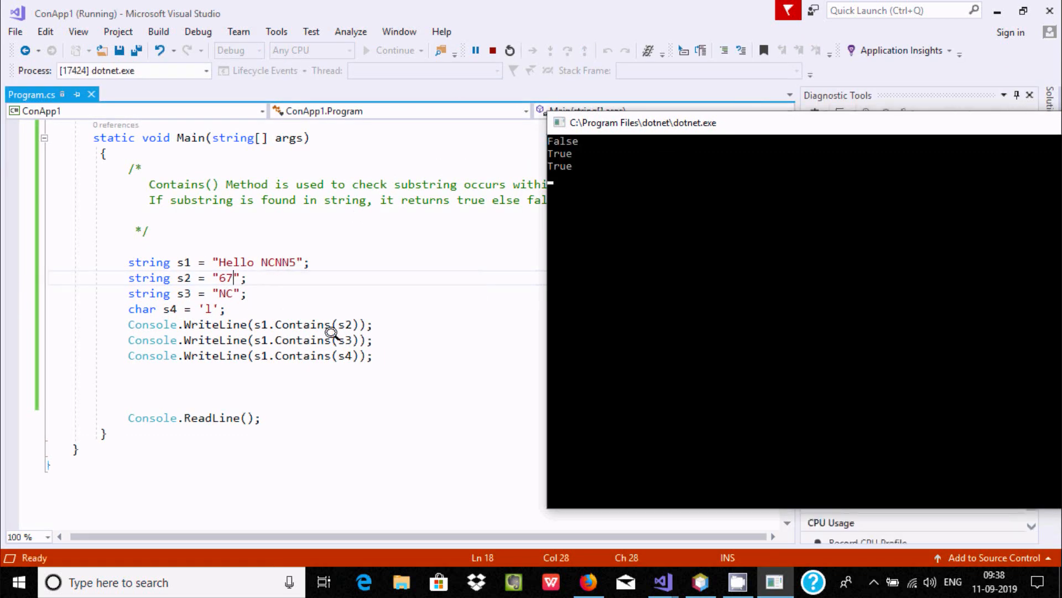
mouse_move(435, 271)
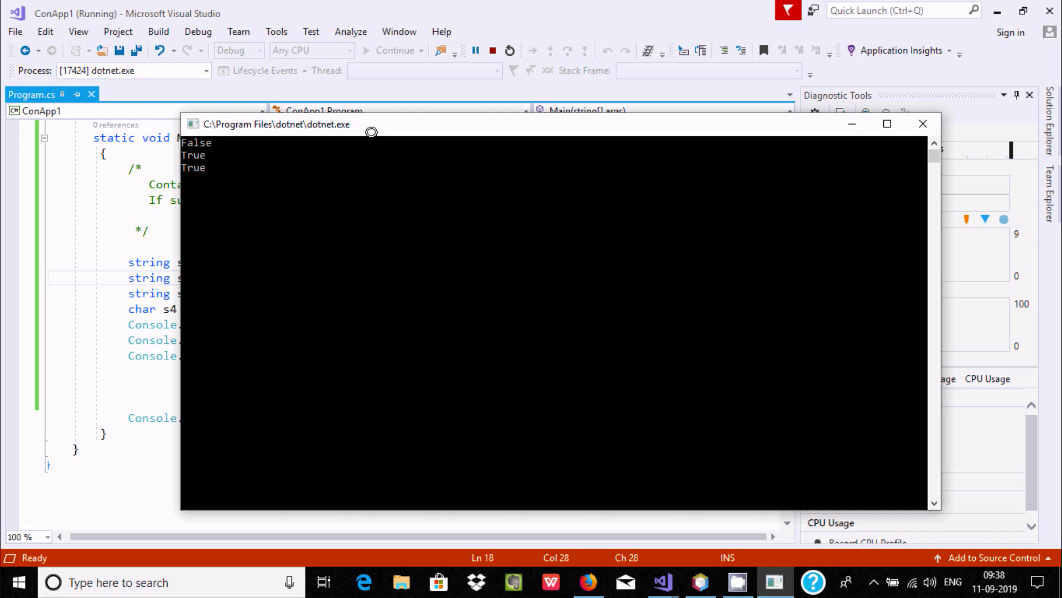
Close the console showing False, True, True and stop debugging
left_click(922, 123)
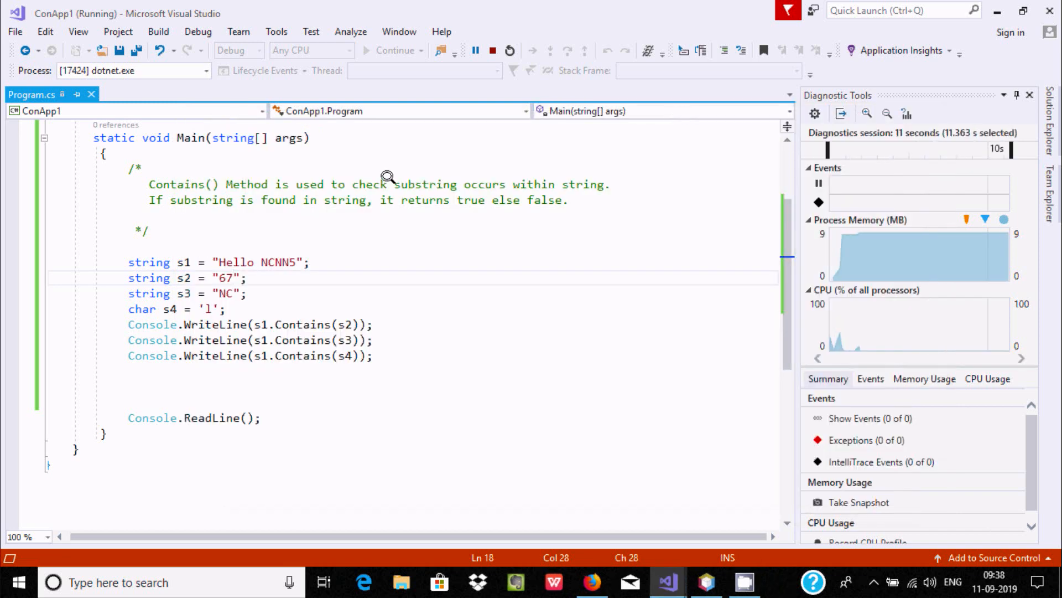
left_click(510, 50)
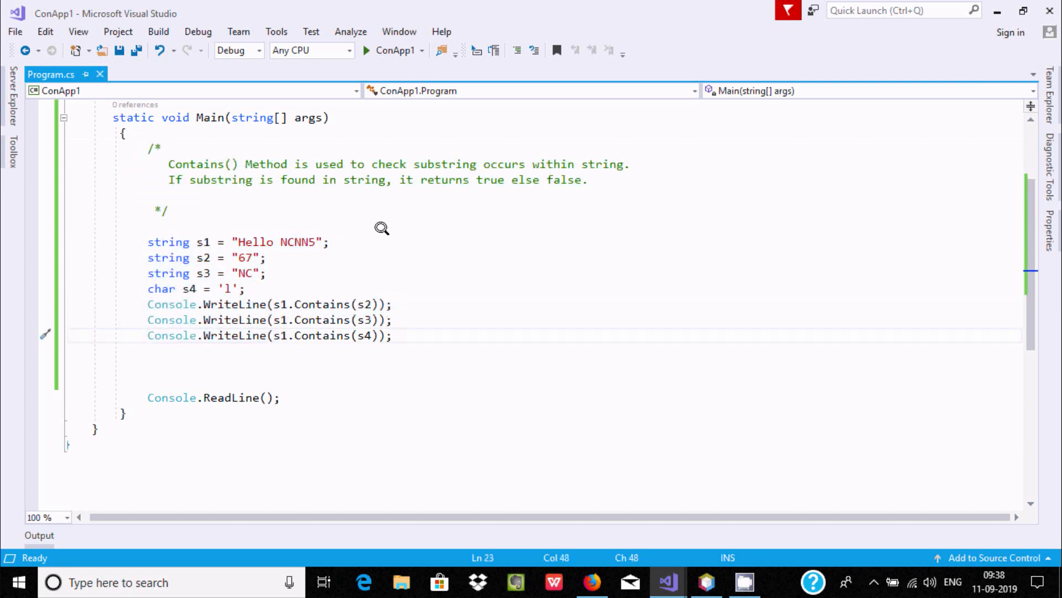
mouse_move(312, 262)
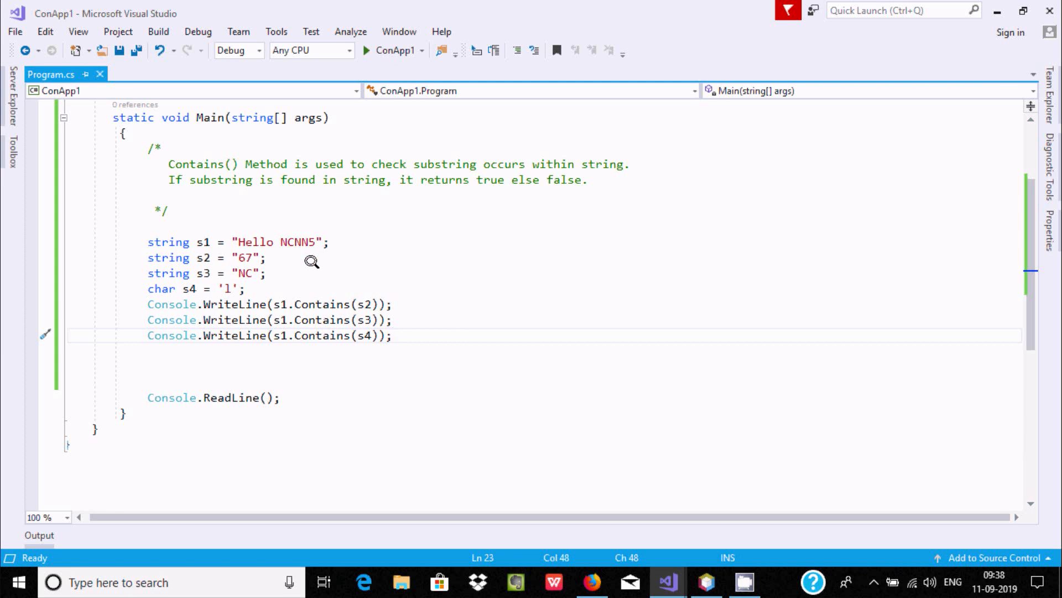
mouse_move(286, 275)
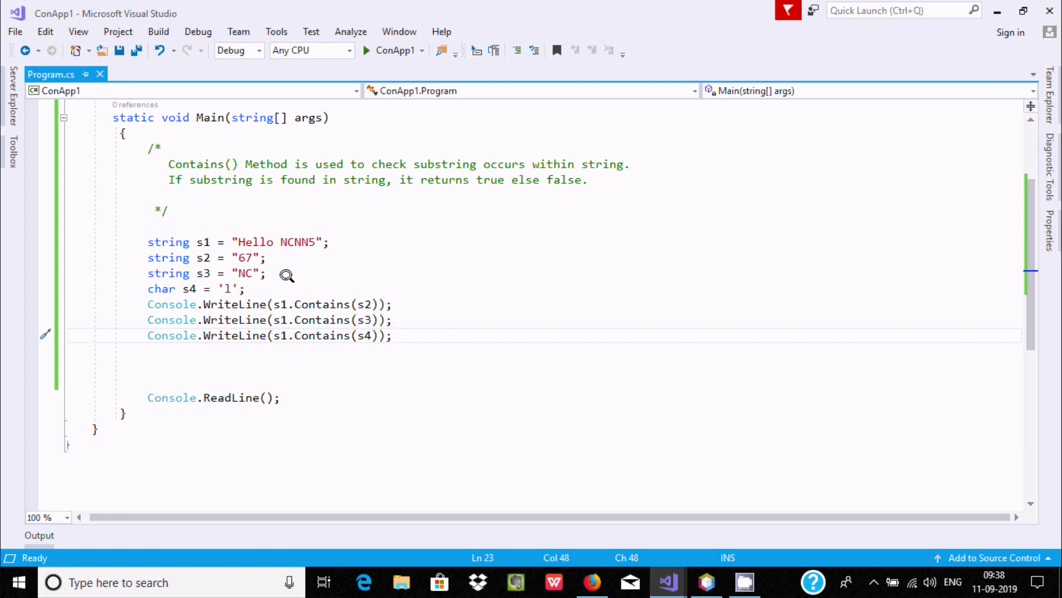